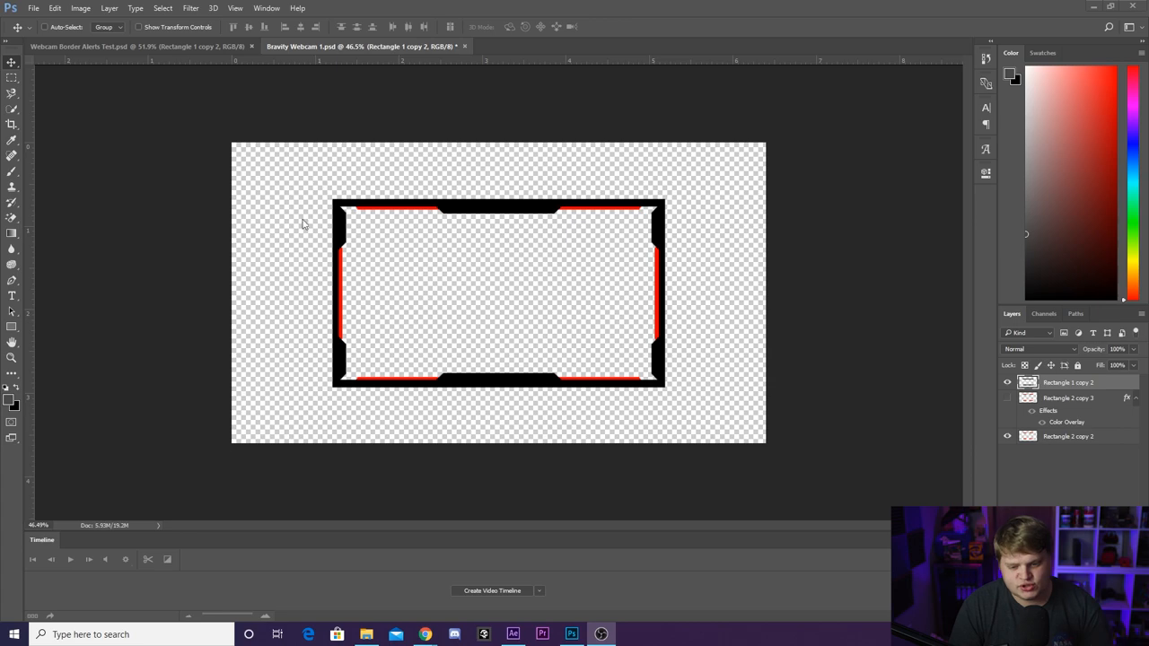
{"action": "mouse_move", "coordinate": [377, 134]}
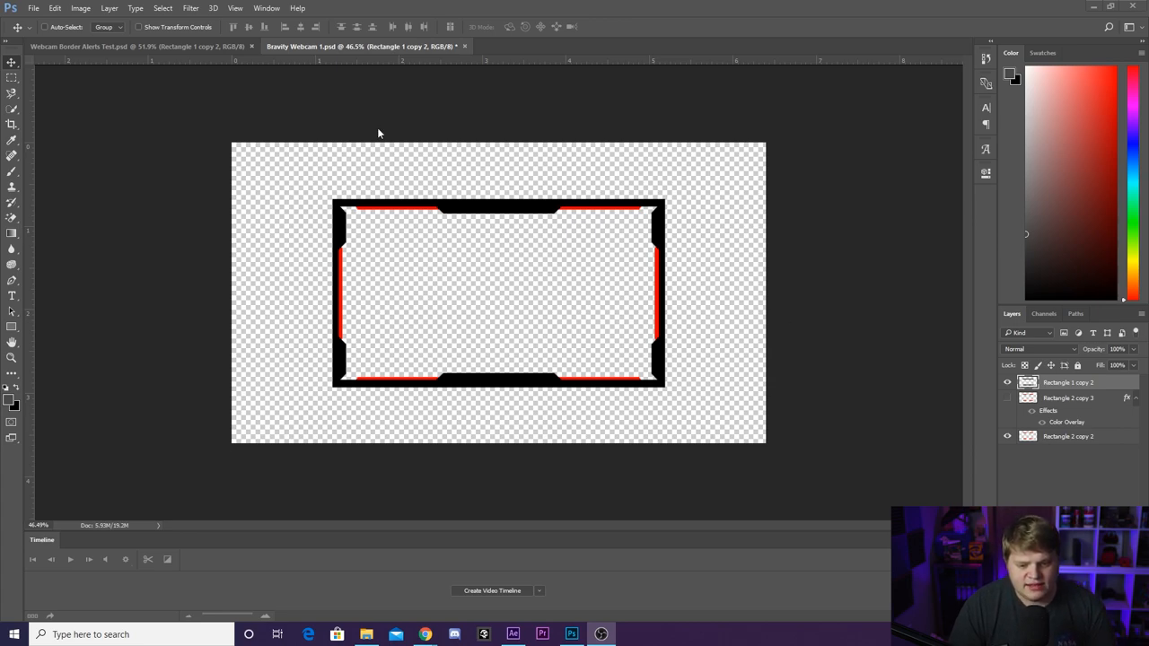
{"action": "mouse_move", "coordinate": [506, 271]}
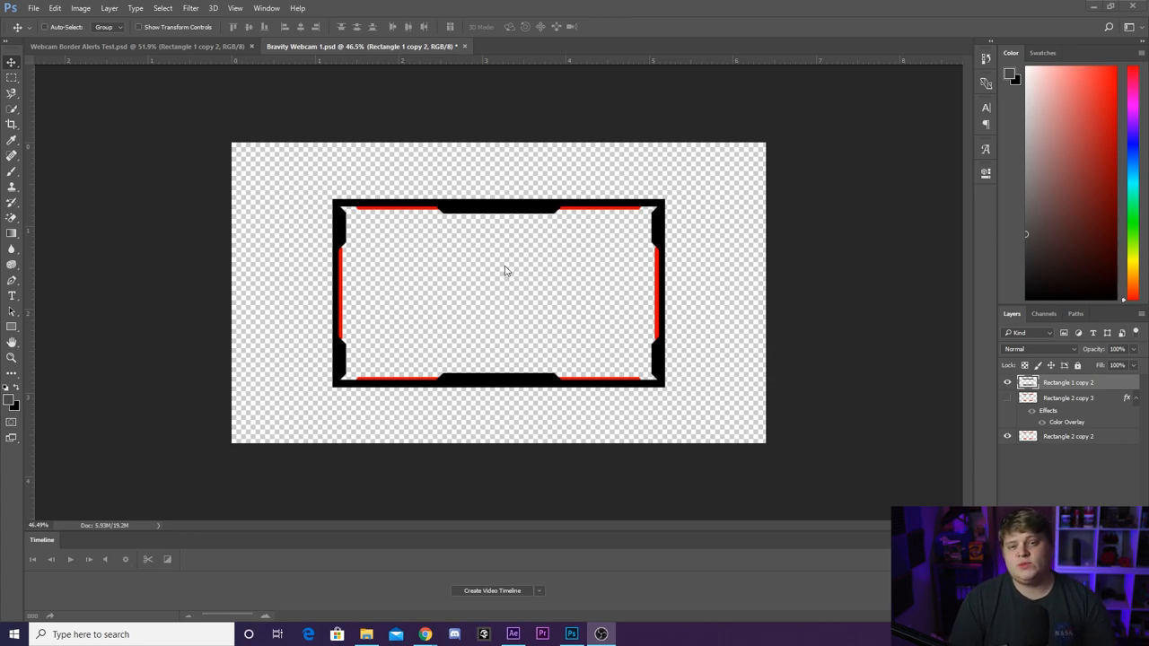
{"action": "mouse_move", "coordinate": [520, 254]}
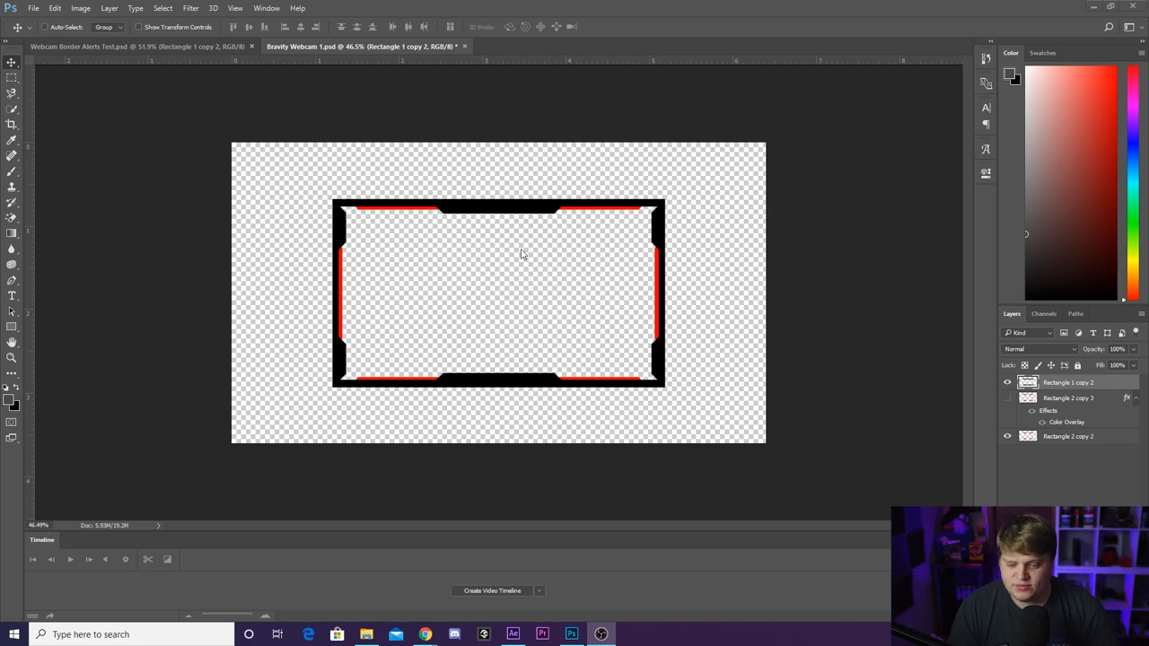
{"action": "mouse_move", "coordinate": [503, 189]}
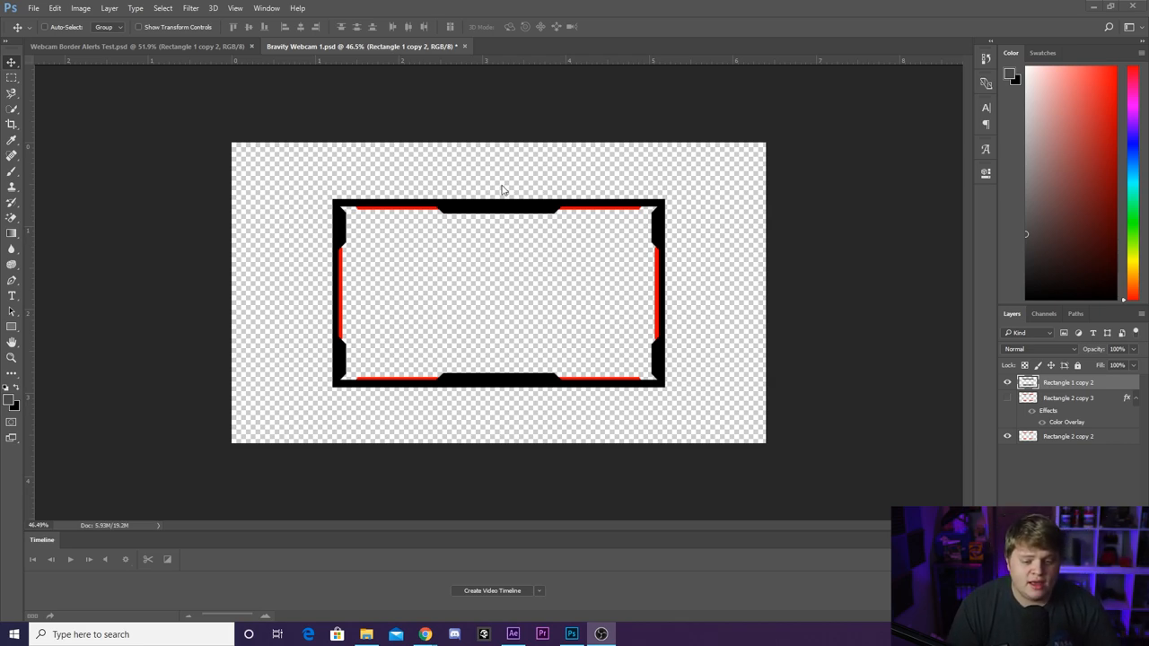
{"action": "mouse_move", "coordinate": [516, 254]}
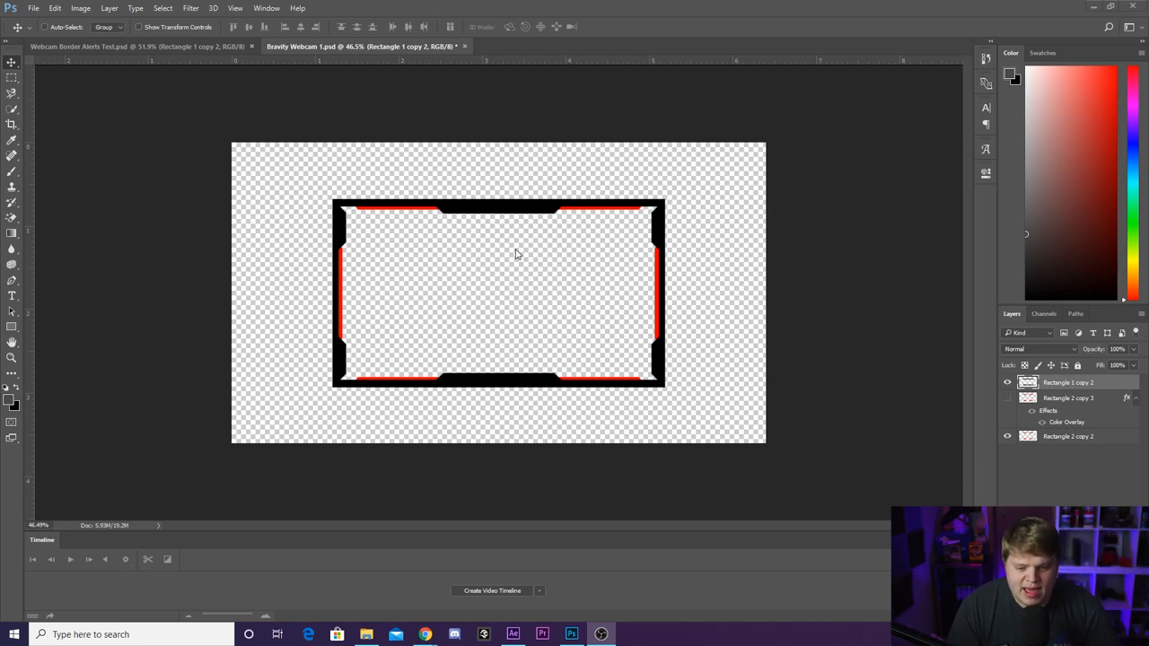
{"action": "mouse_move", "coordinate": [510, 252]}
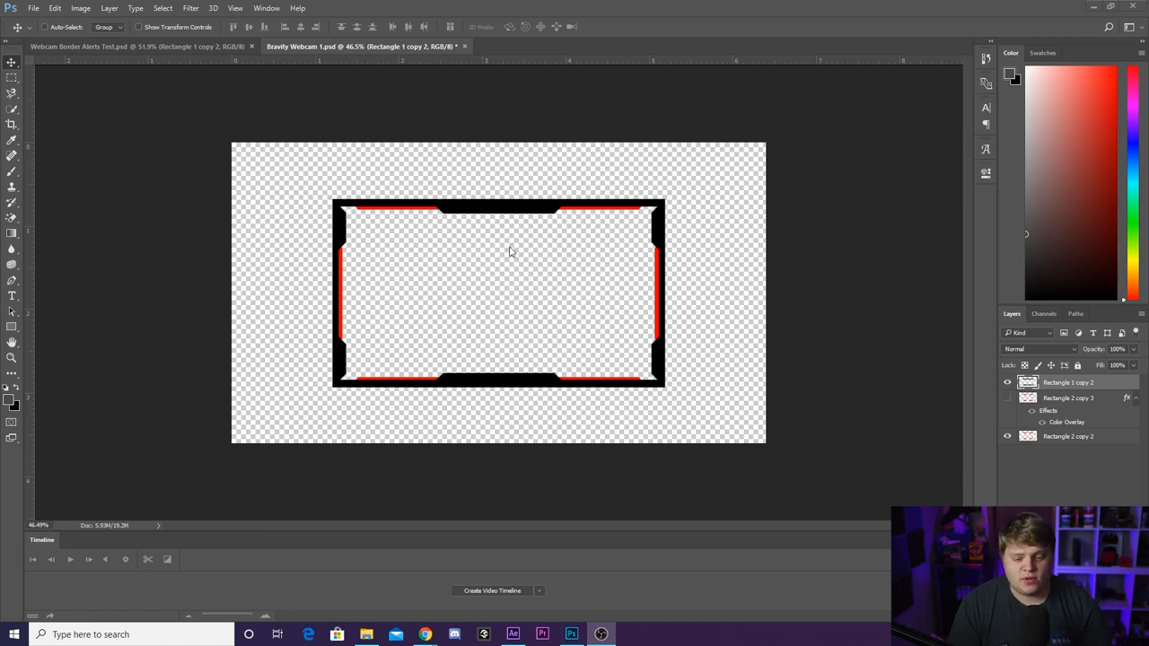
{"action": "mouse_move", "coordinate": [437, 182]}
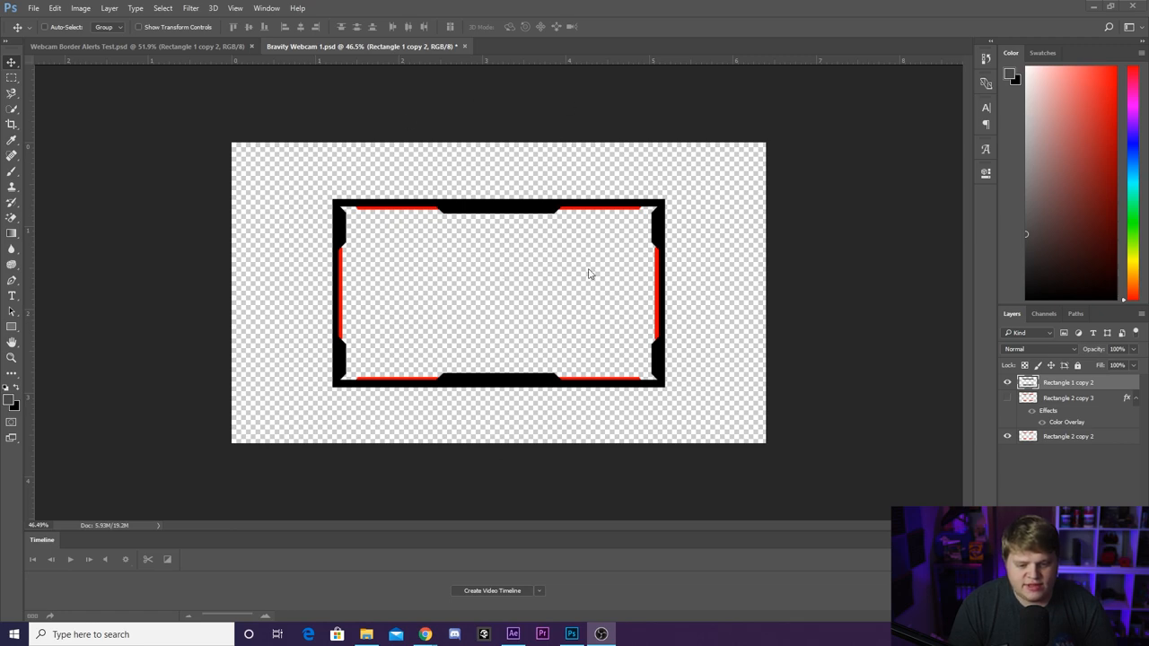
{"action": "mouse_move", "coordinate": [498, 288]}
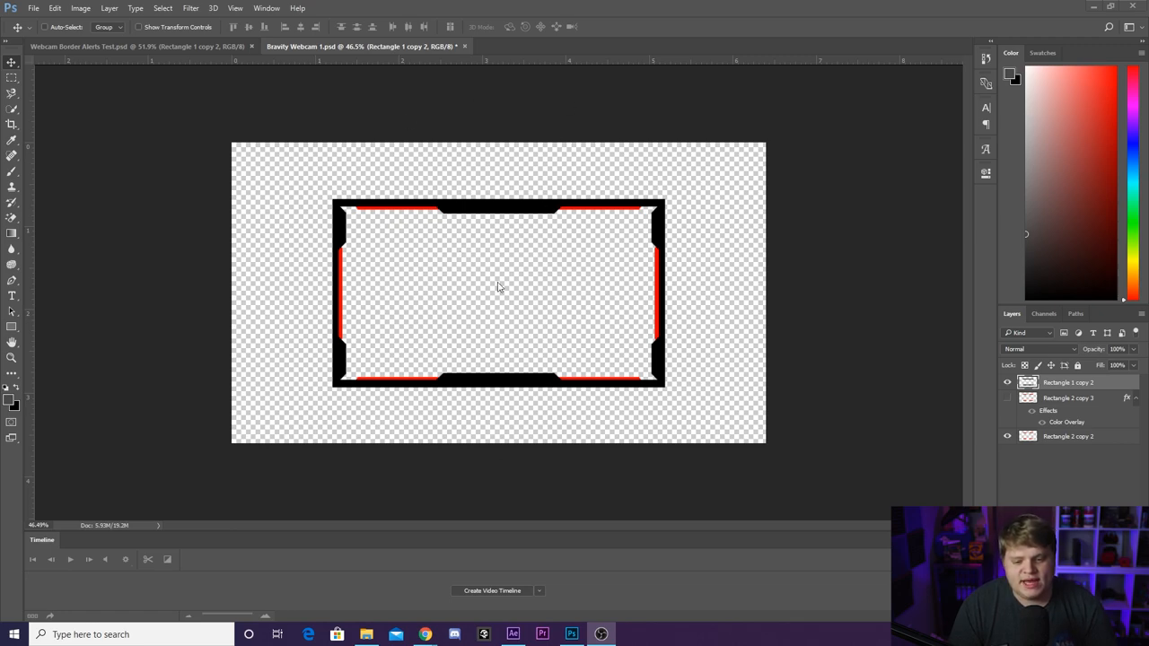
{"action": "mouse_move", "coordinate": [515, 208]}
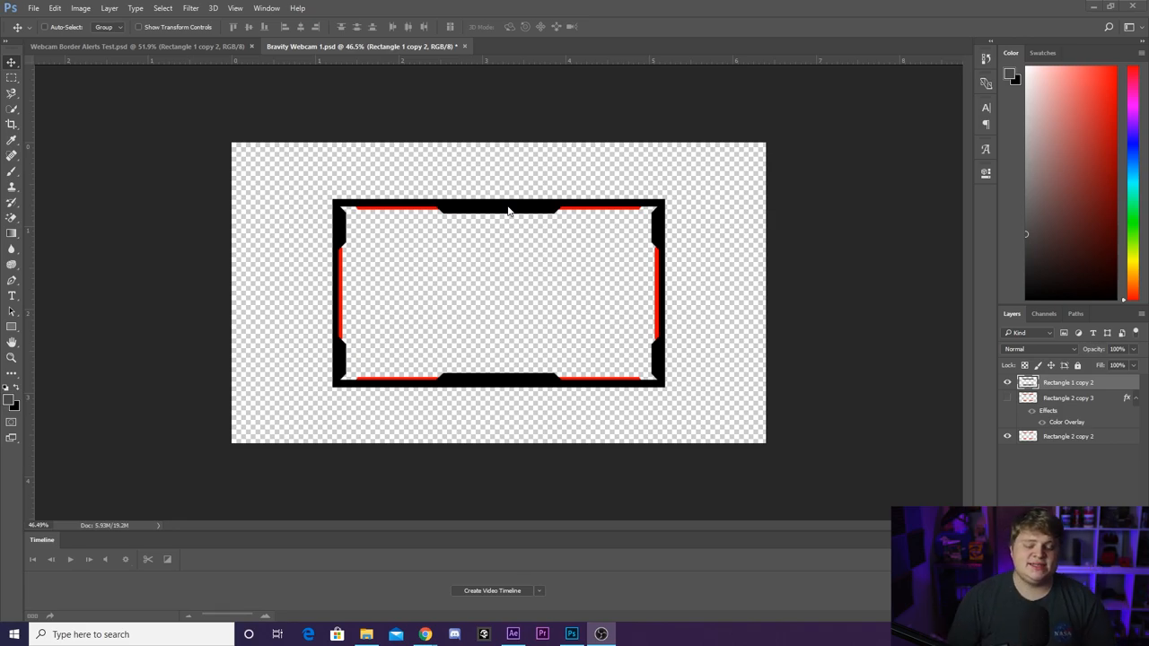
{"action": "mouse_move", "coordinate": [655, 256]}
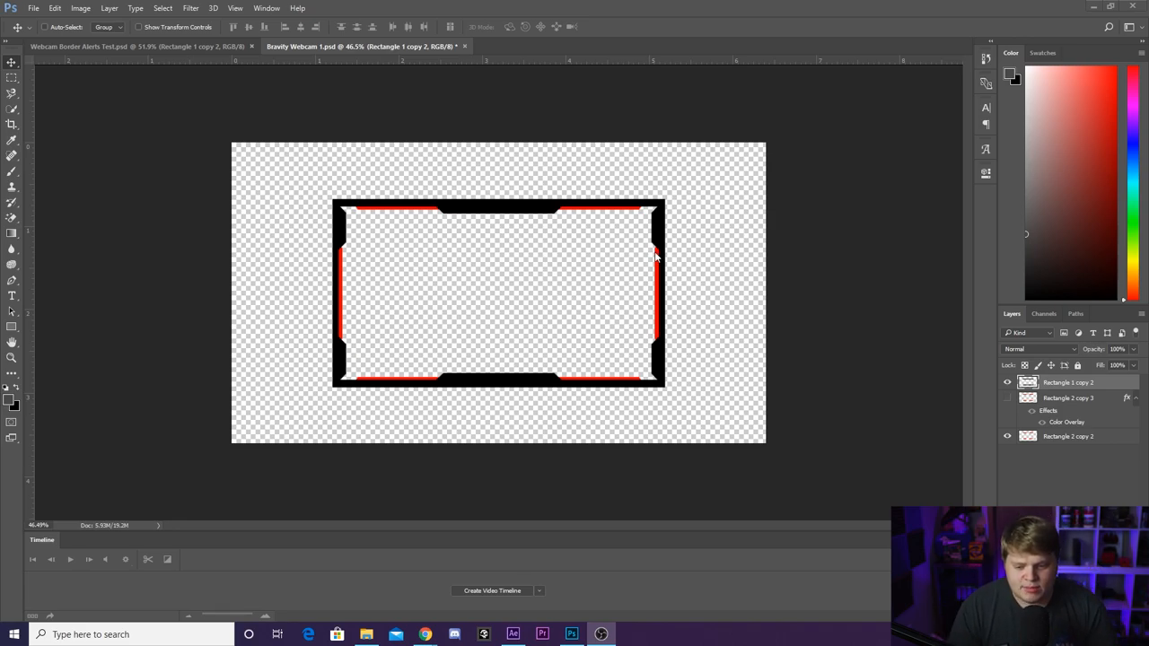
{"action": "mouse_move", "coordinate": [173, 70]}
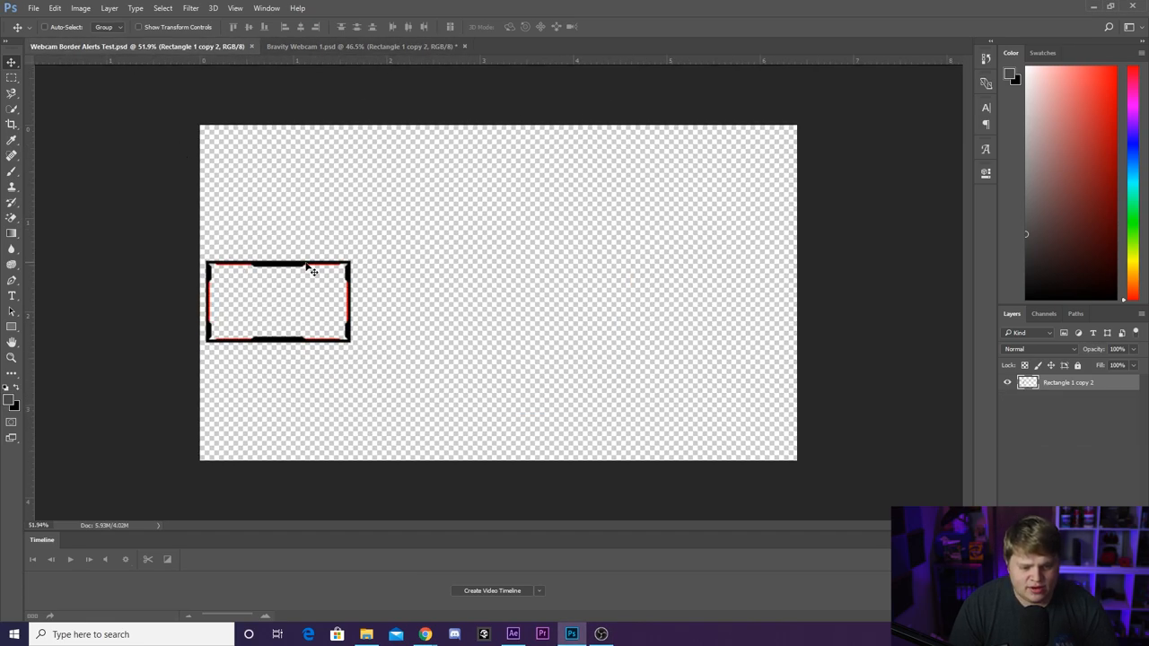
{"action": "mouse_move", "coordinate": [358, 266]}
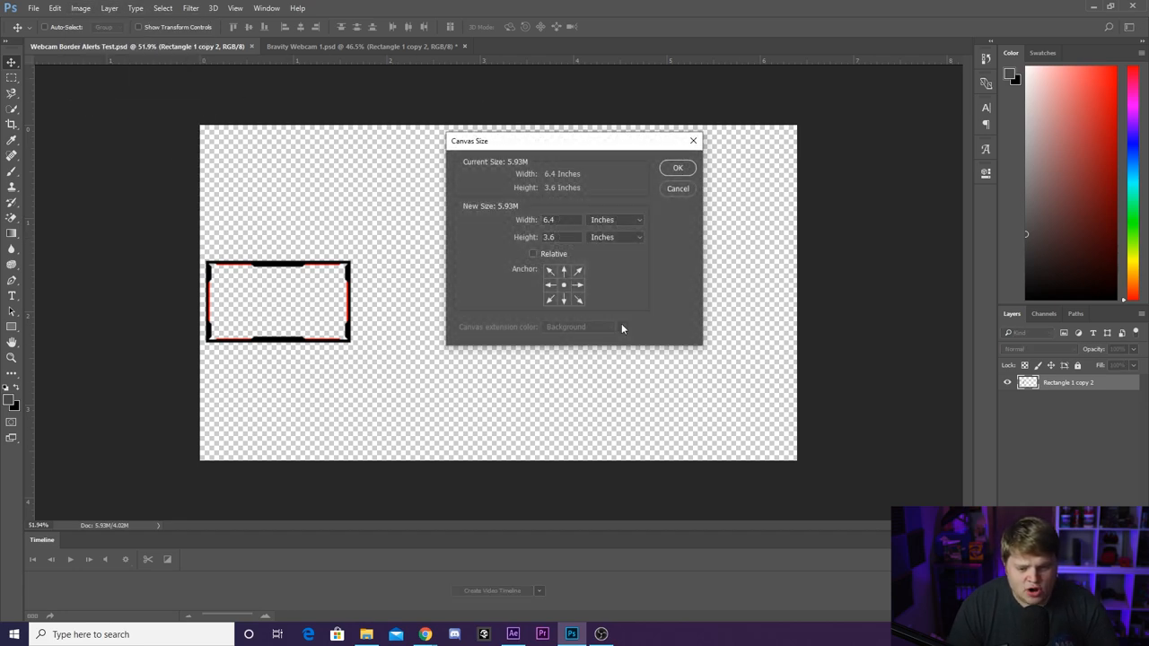
Step: Check in Canvas Size, in pixels, that Webcam Border Alerts Test measures 1920 by 1080
{"action": "left_click", "coordinate": [615, 220]}
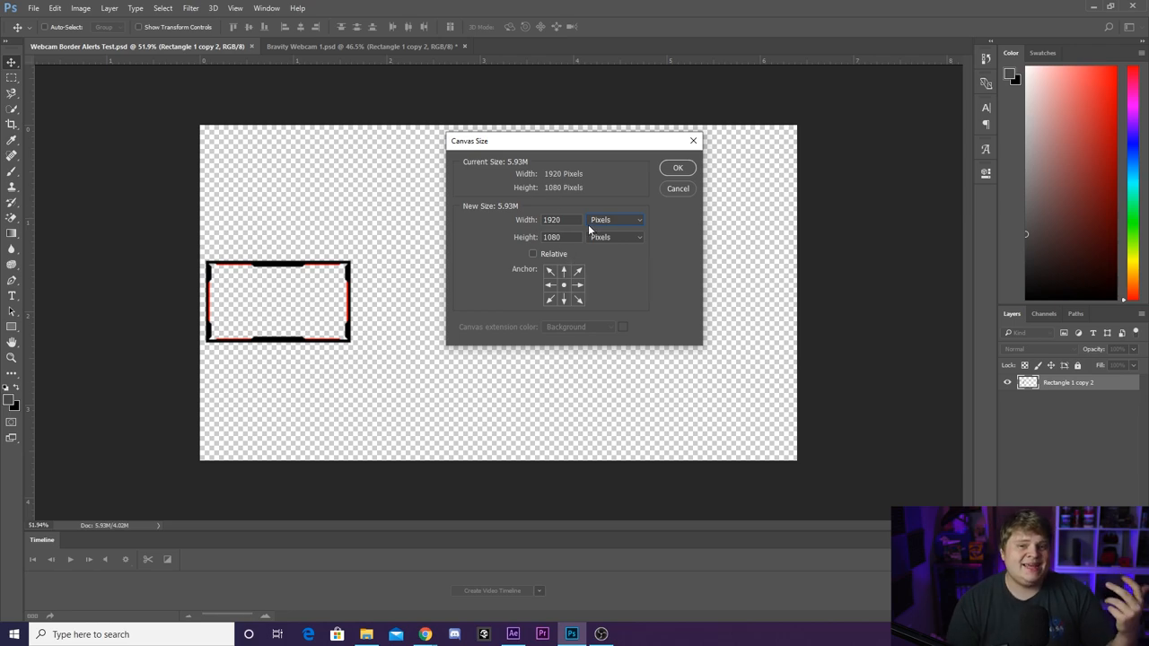
{"action": "mouse_move", "coordinate": [586, 232]}
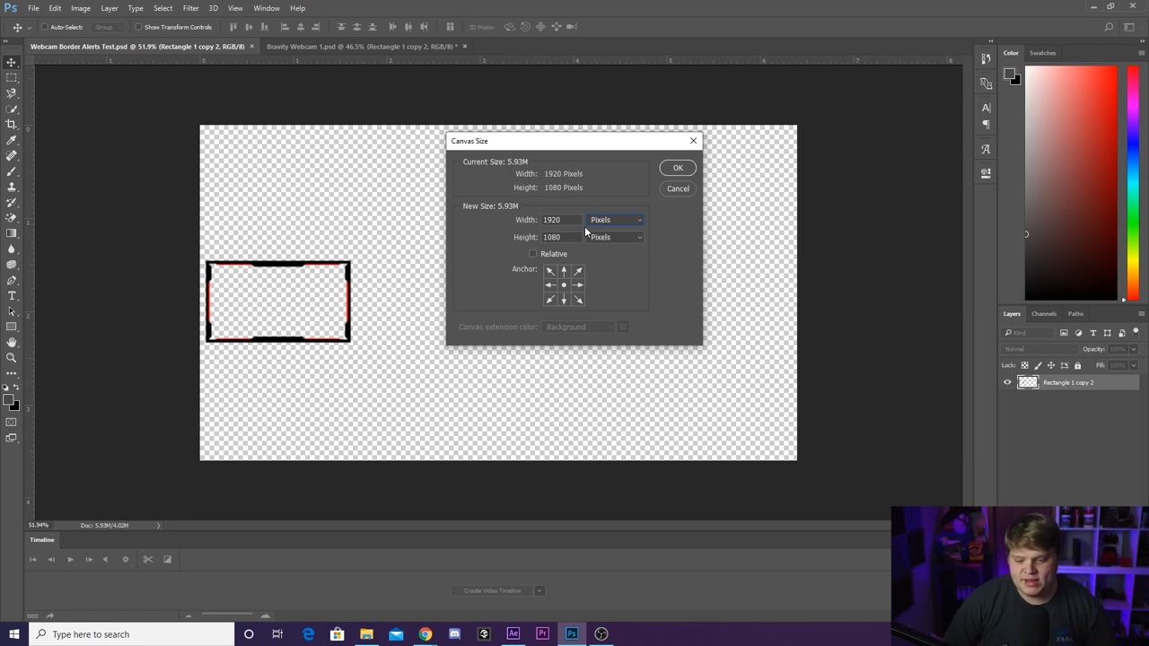
{"action": "mouse_move", "coordinate": [582, 200]}
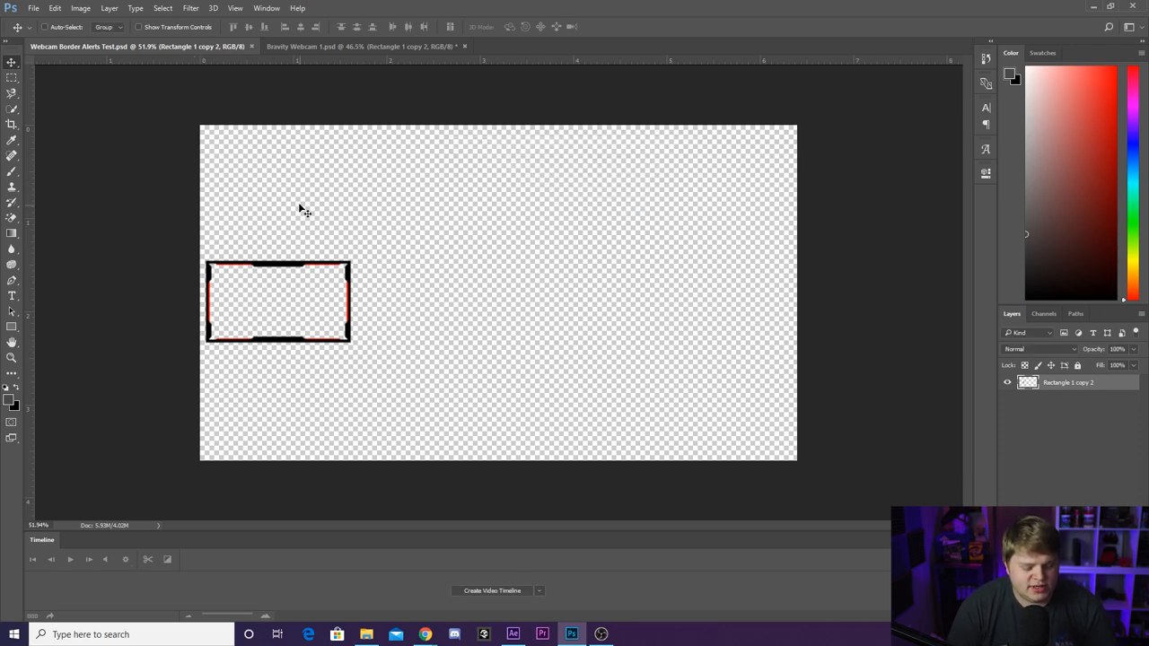
{"action": "mouse_move", "coordinate": [263, 213]}
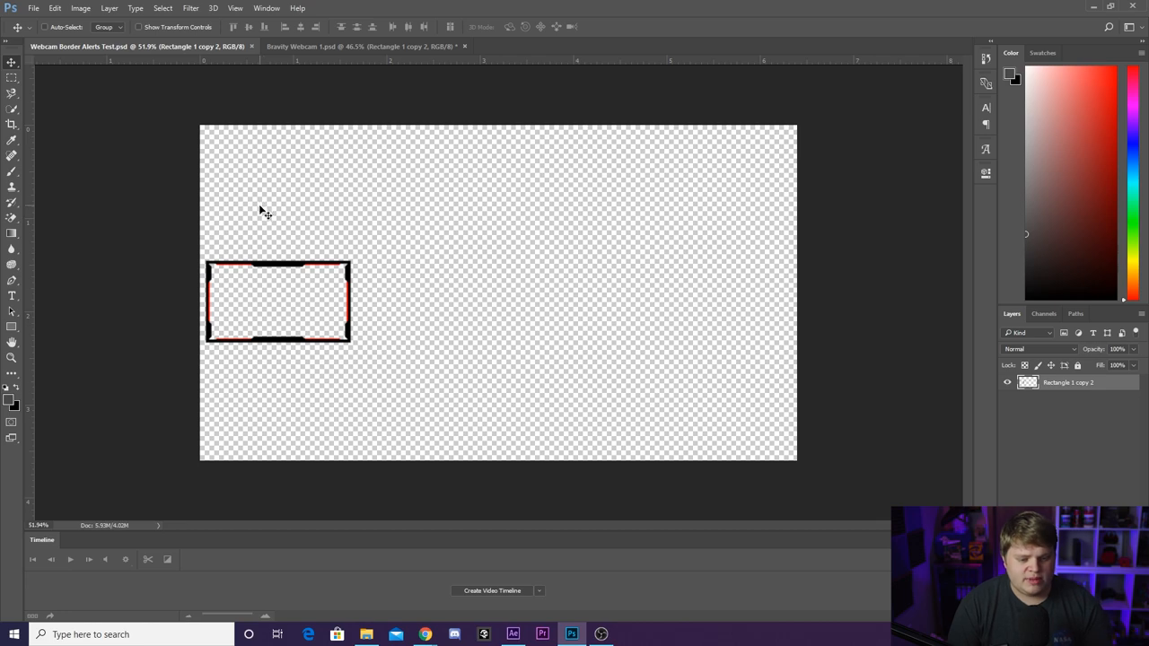
{"action": "mouse_move", "coordinate": [314, 272]}
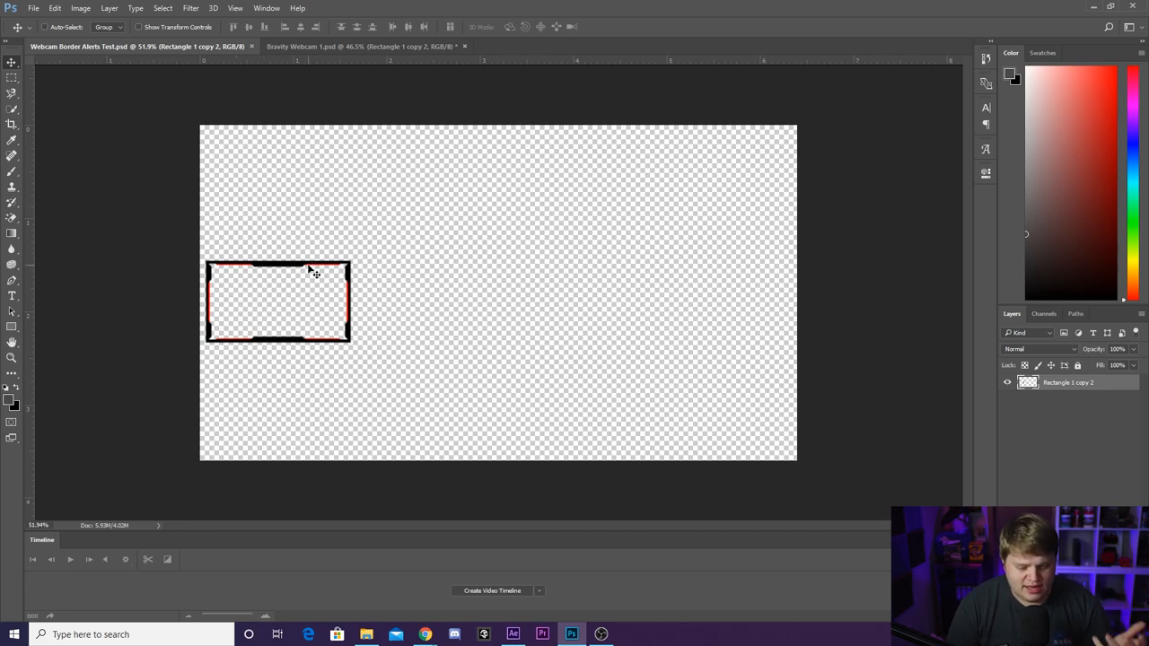
{"action": "mouse_move", "coordinate": [326, 270]}
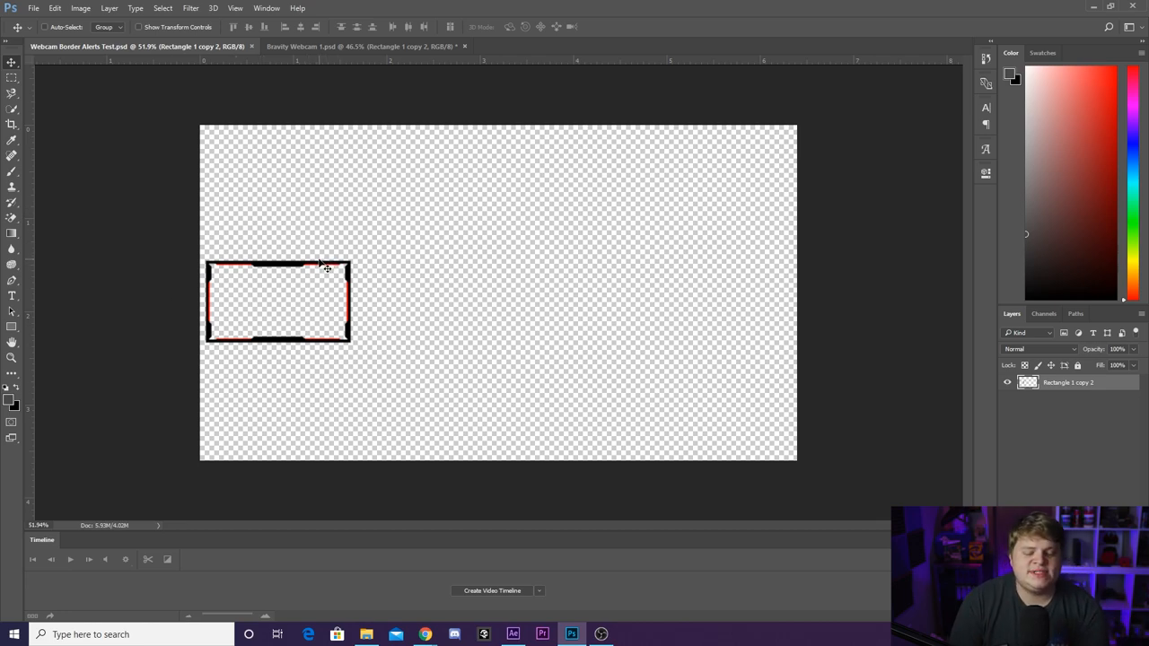
{"action": "mouse_move", "coordinate": [476, 249]}
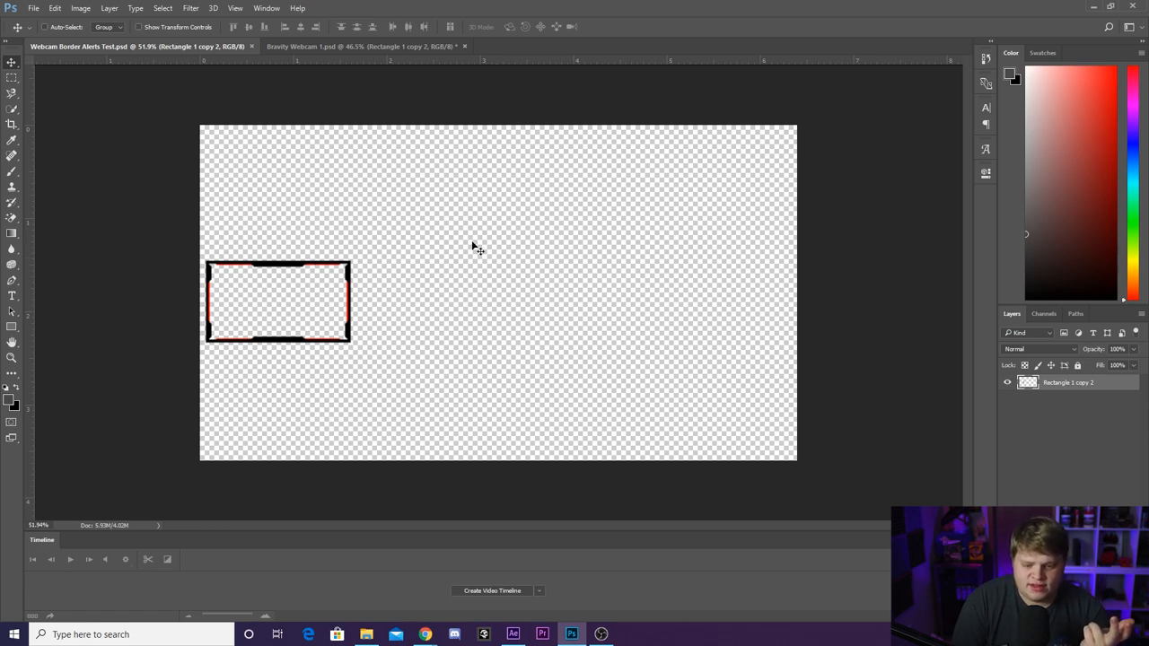
{"action": "mouse_move", "coordinate": [337, 227]}
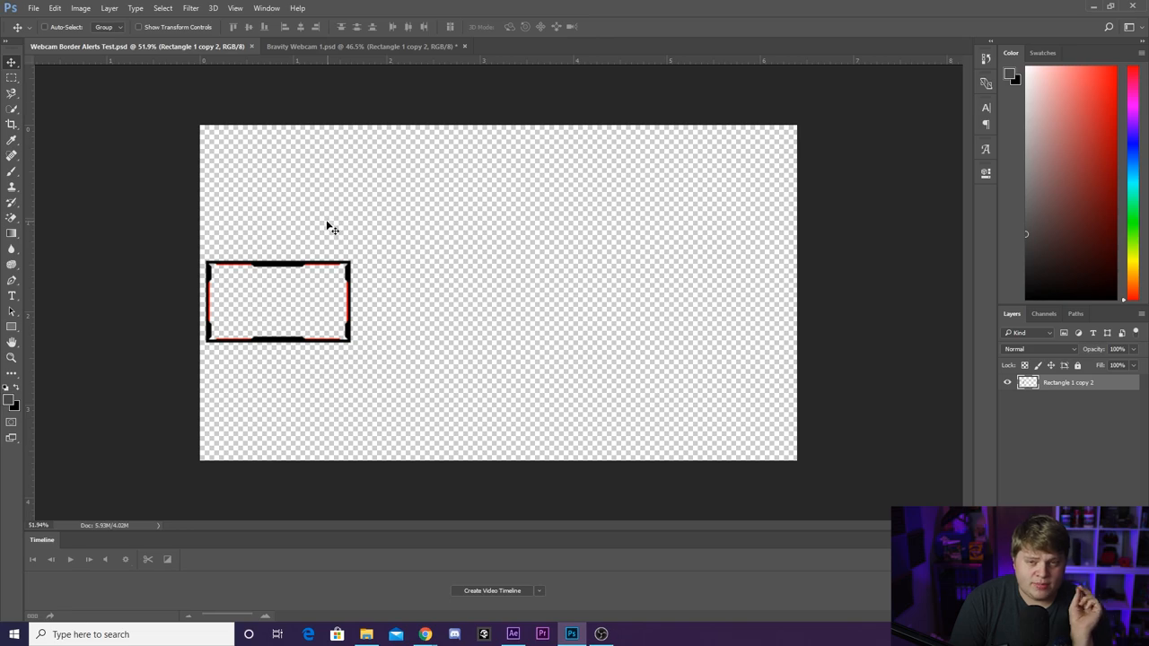
{"action": "mouse_move", "coordinate": [233, 210]}
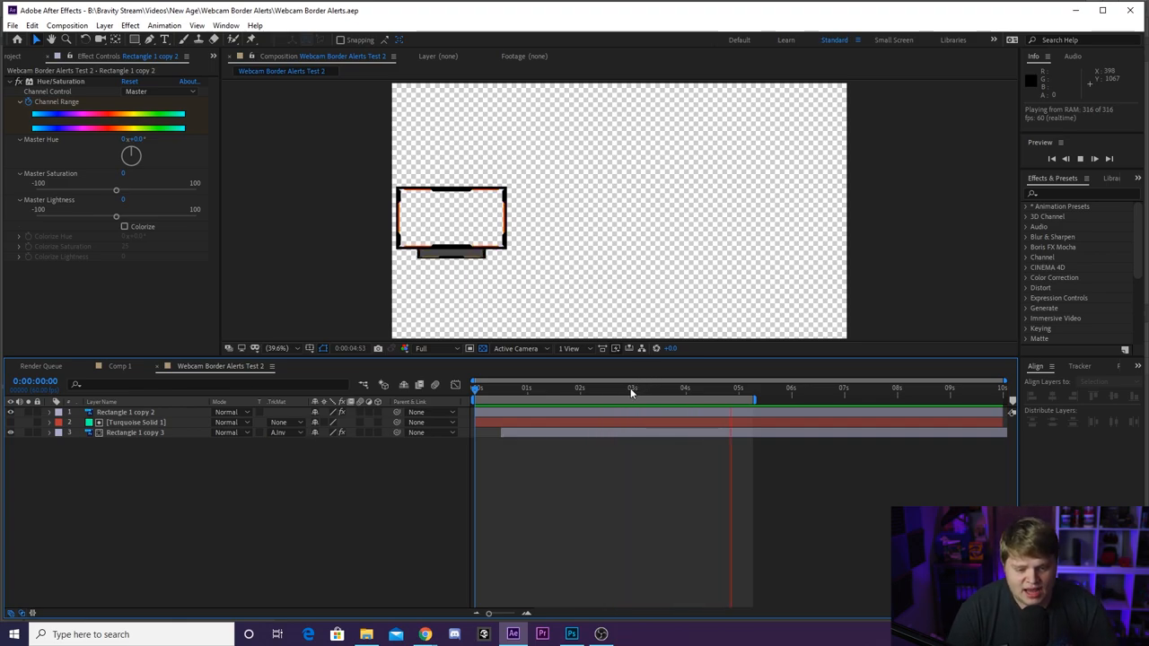
Step: Show the Webcam Border Alerts Test 2 composition with its small webcam border layers
{"action": "left_click", "coordinate": [612, 388]}
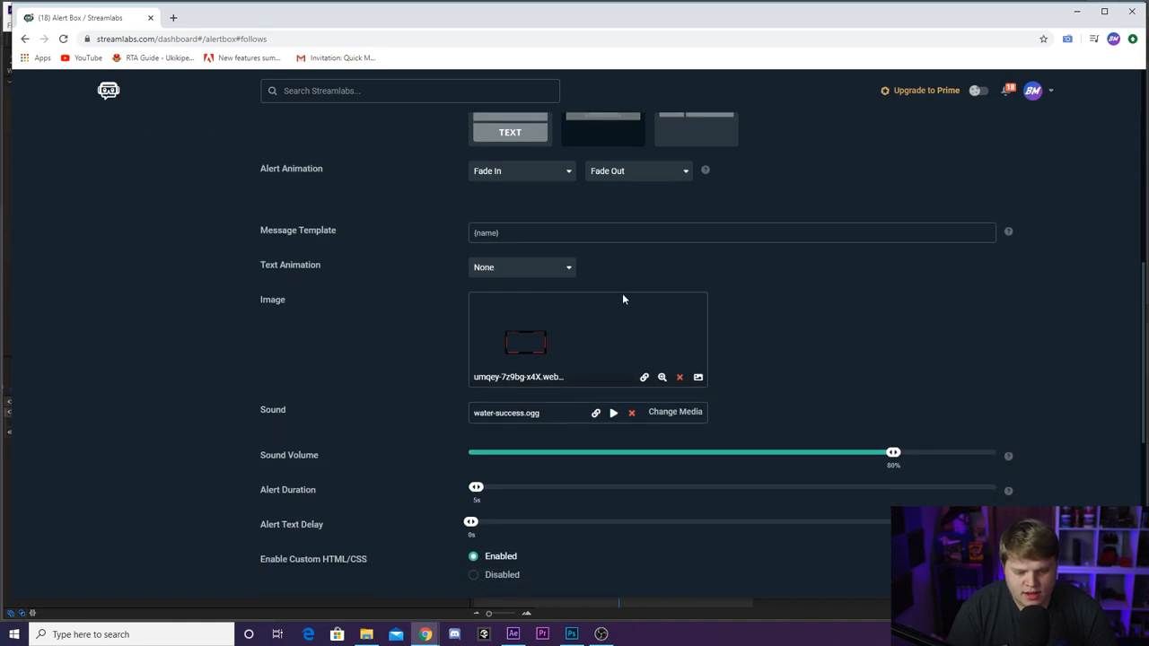
{"action": "mouse_move", "coordinate": [488, 333]}
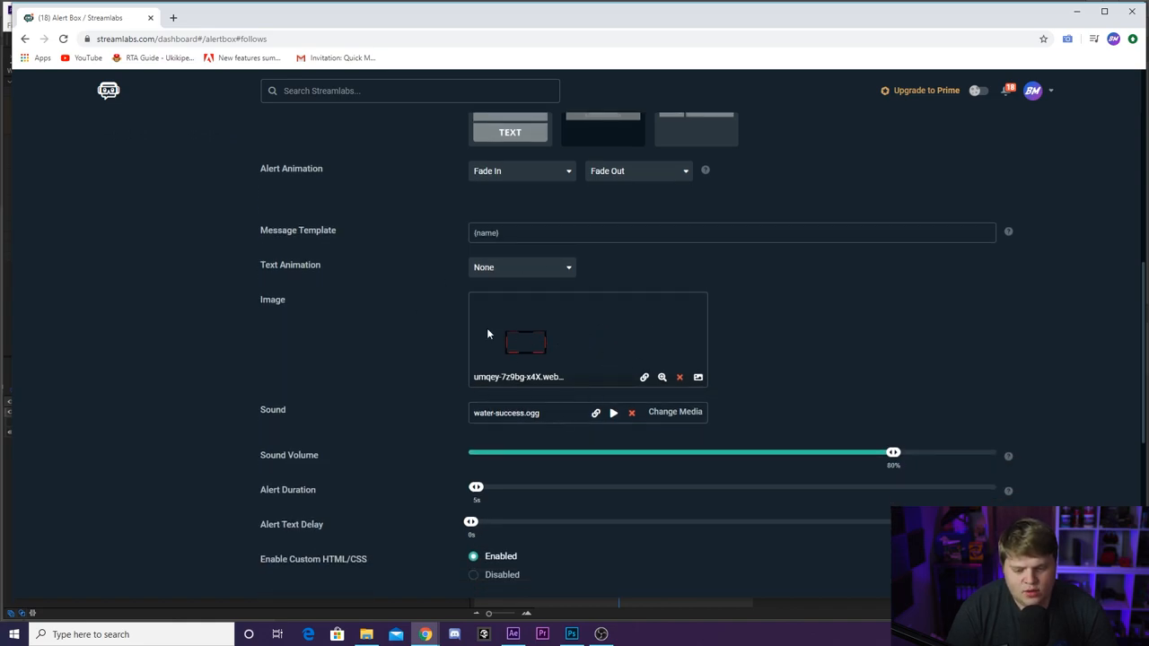
{"action": "mouse_move", "coordinate": [577, 353]}
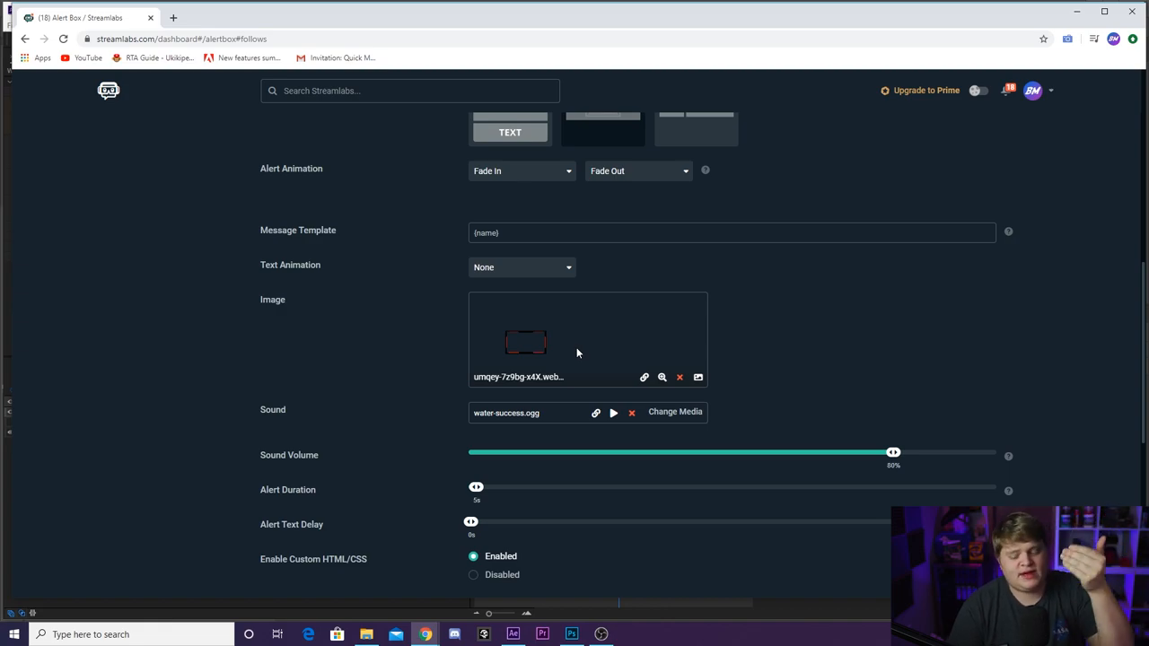
{"action": "mouse_move", "coordinate": [784, 382]}
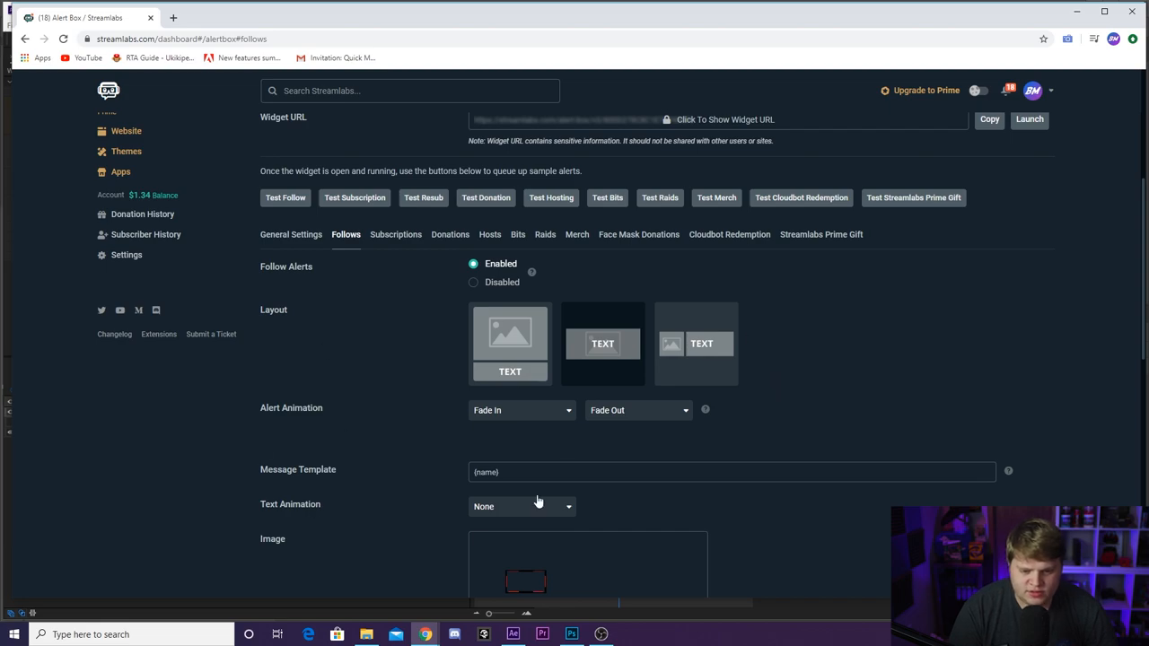
{"action": "scroll", "scroll_direction": "down", "scroll_amount": 3}
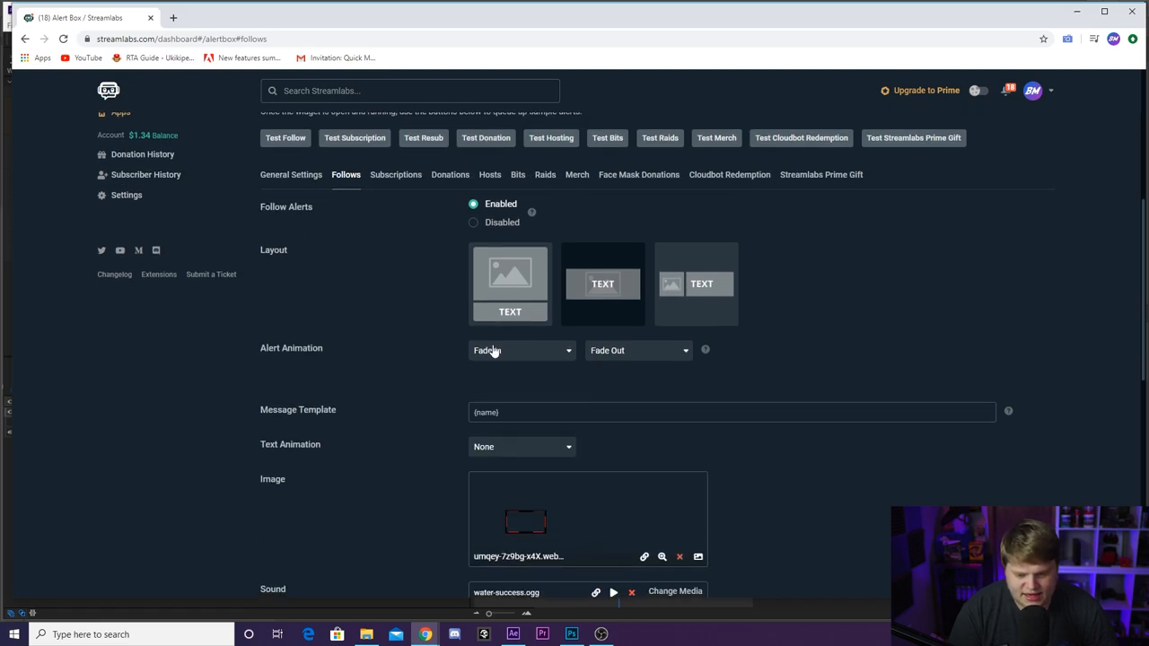
{"action": "mouse_move", "coordinate": [835, 352]}
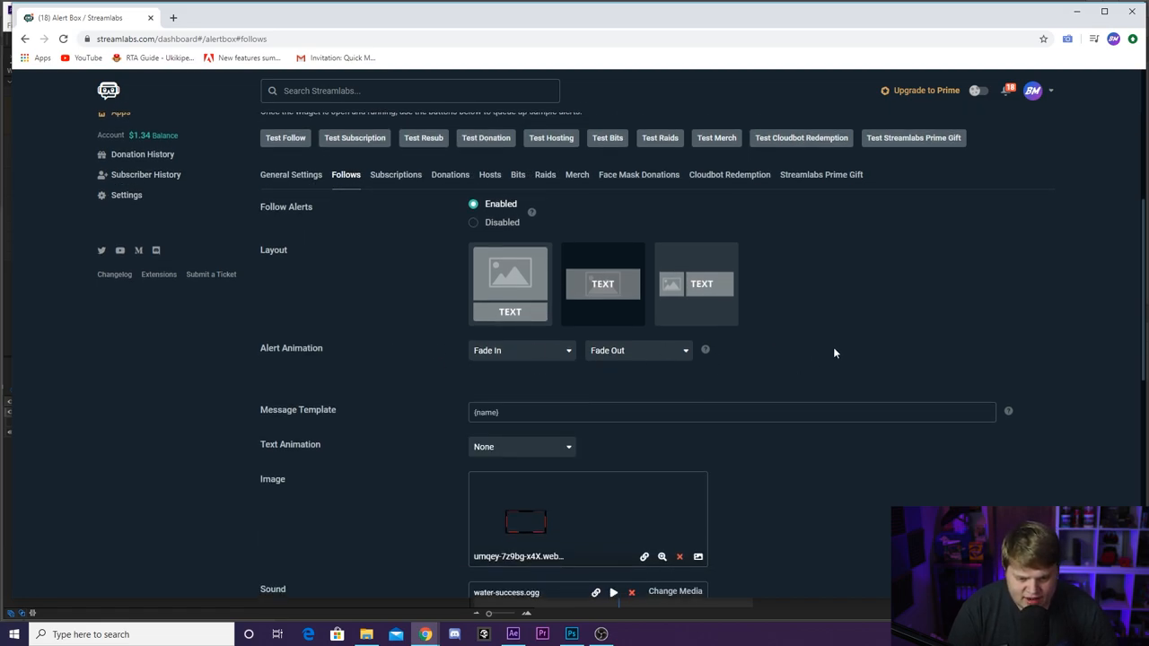
{"action": "scroll", "scroll_direction": "down", "scroll_amount": 3}
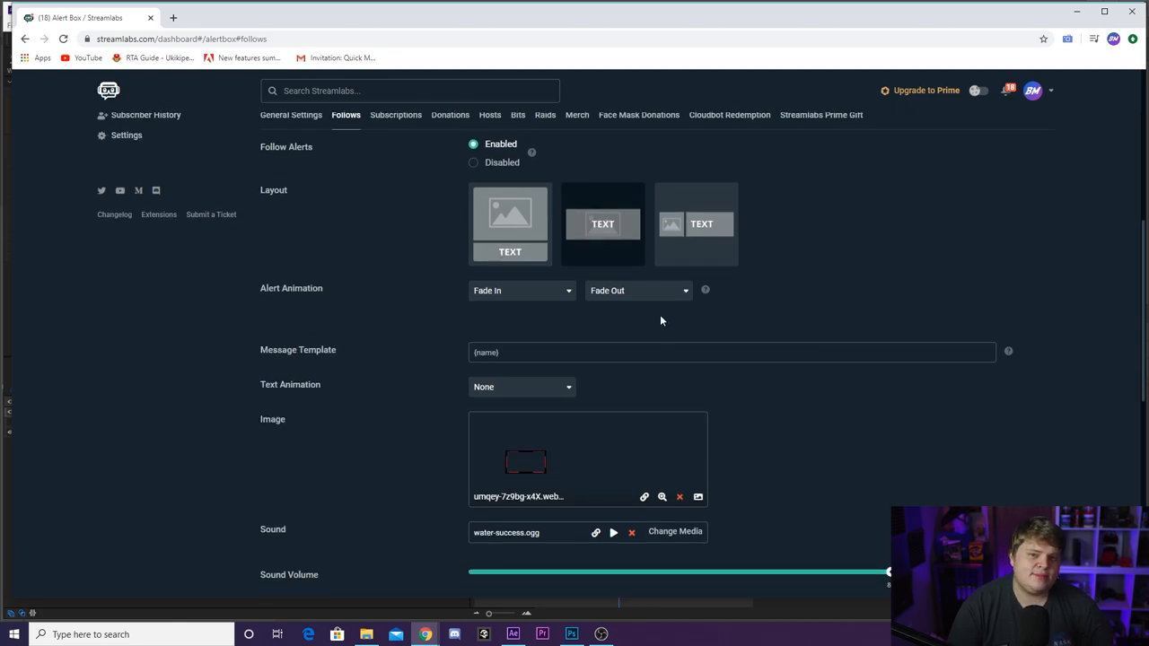
{"action": "scroll", "scroll_direction": "down", "scroll_amount": 3}
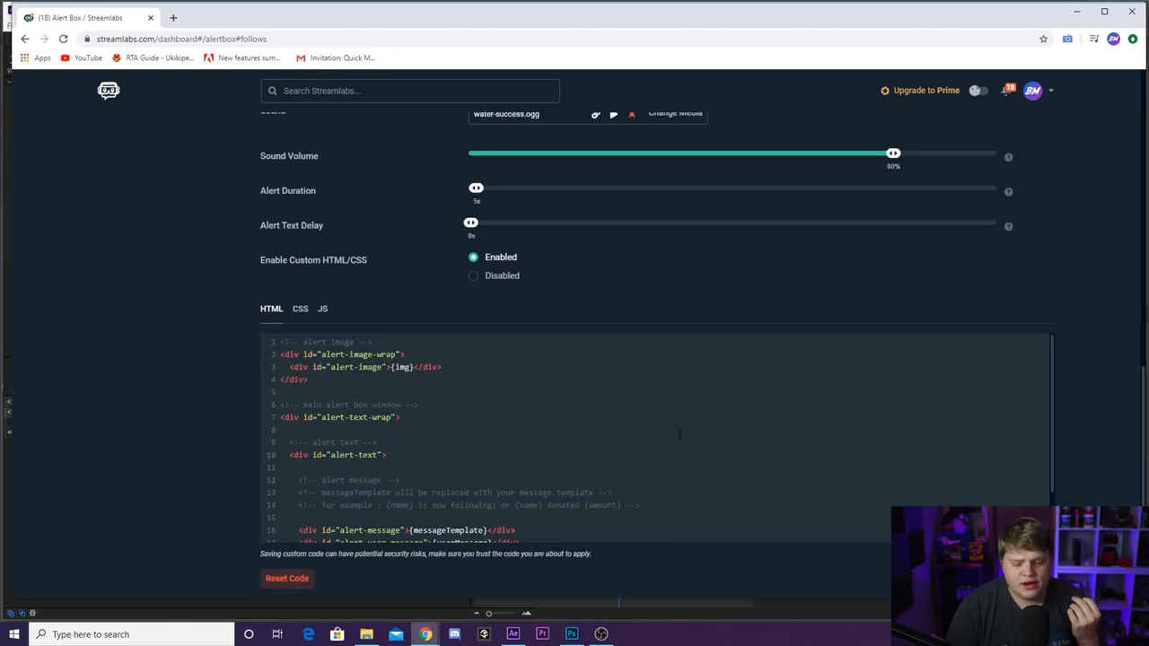
Step: Scroll through the alert box page and copy the Widget URL
{"action": "scroll", "scroll_direction": "down", "scroll_amount": 3}
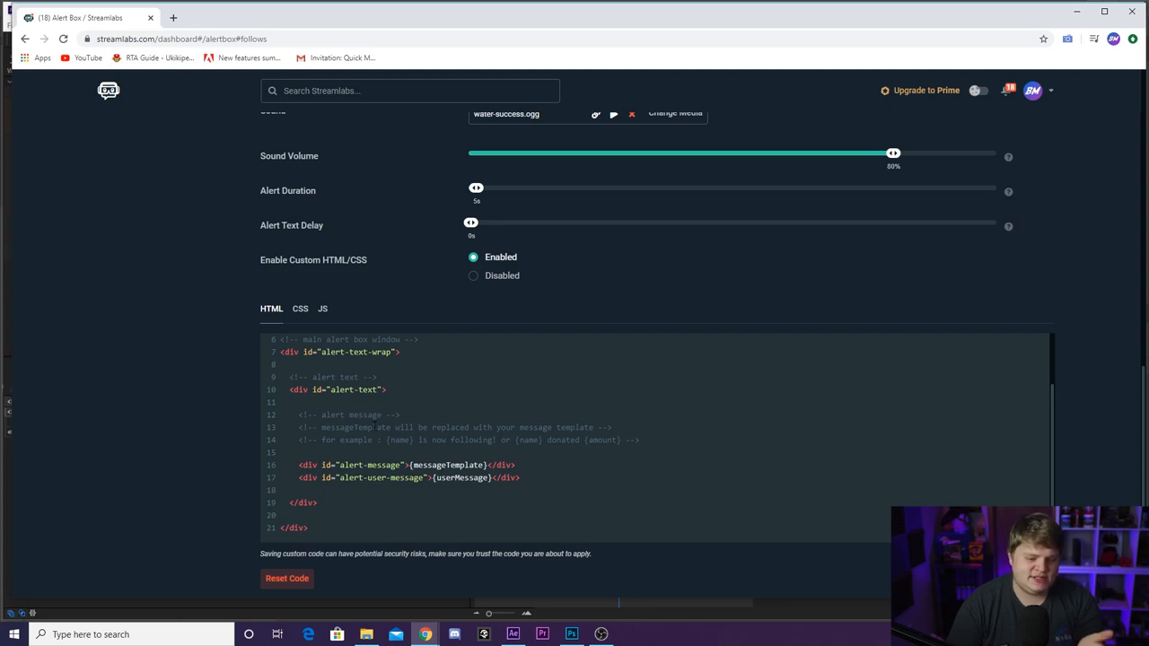
{"action": "mouse_move", "coordinate": [426, 260]}
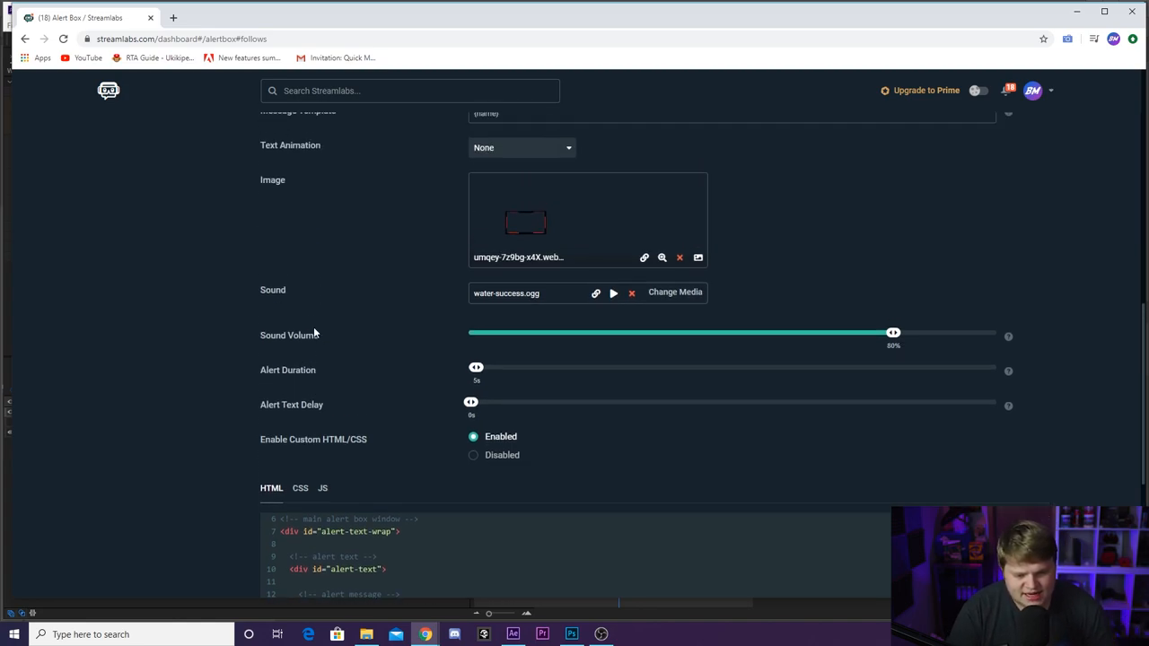
{"action": "scroll", "scroll_direction": "down", "scroll_amount": 3}
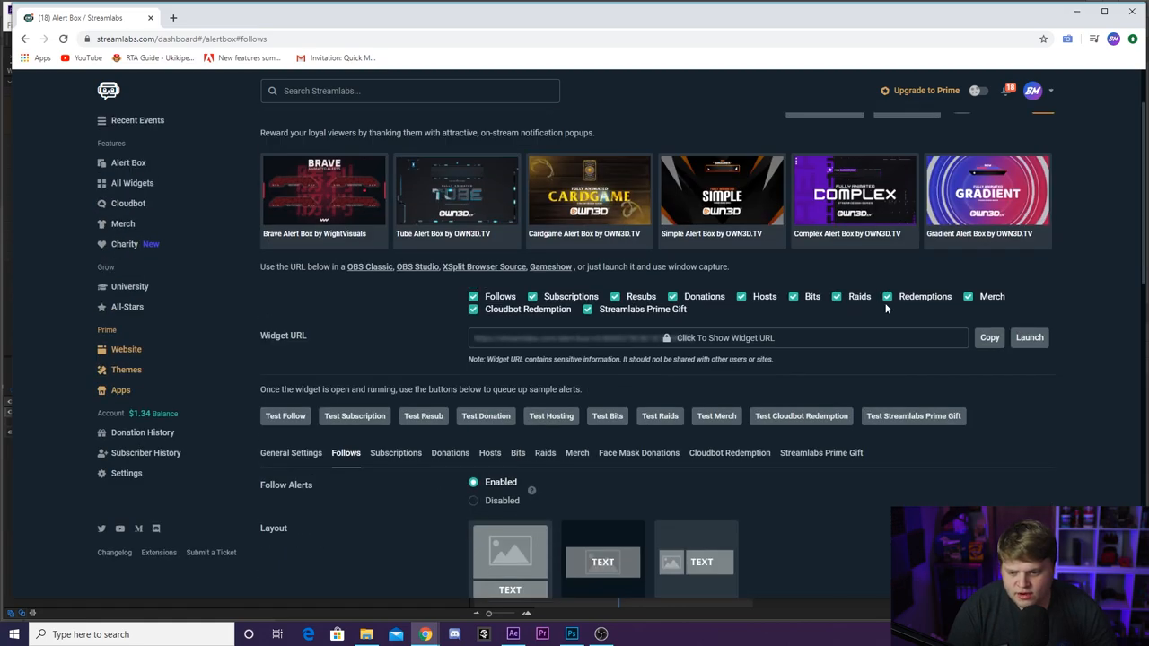
{"action": "left_click", "coordinate": [989, 336]}
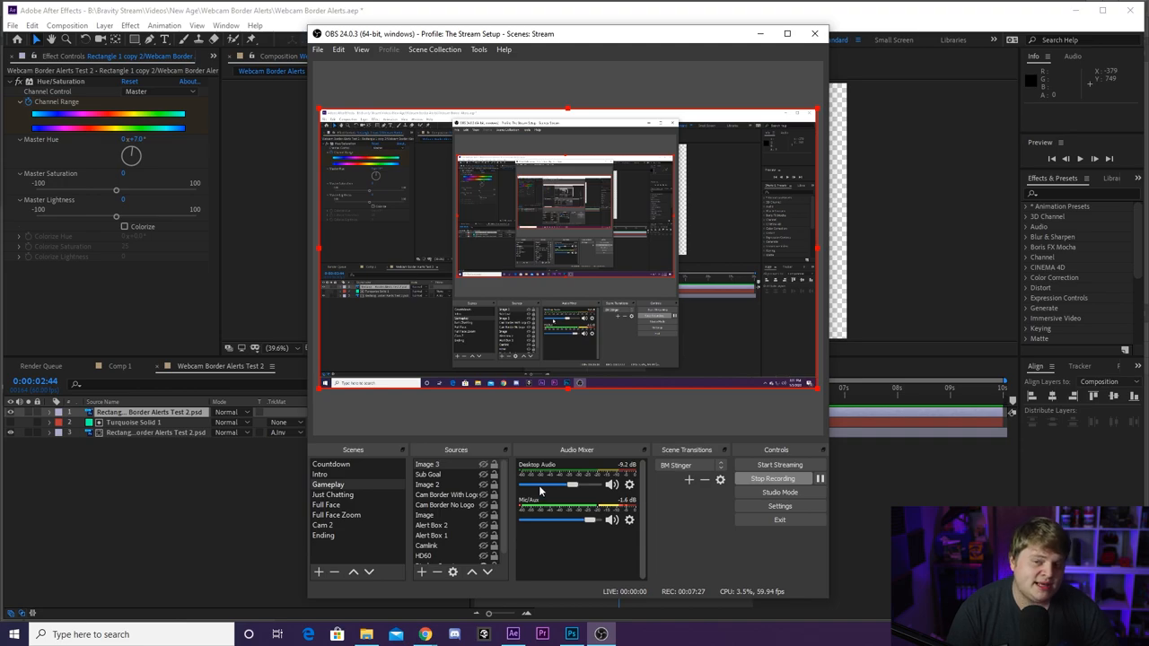
{"action": "mouse_move", "coordinate": [518, 485]}
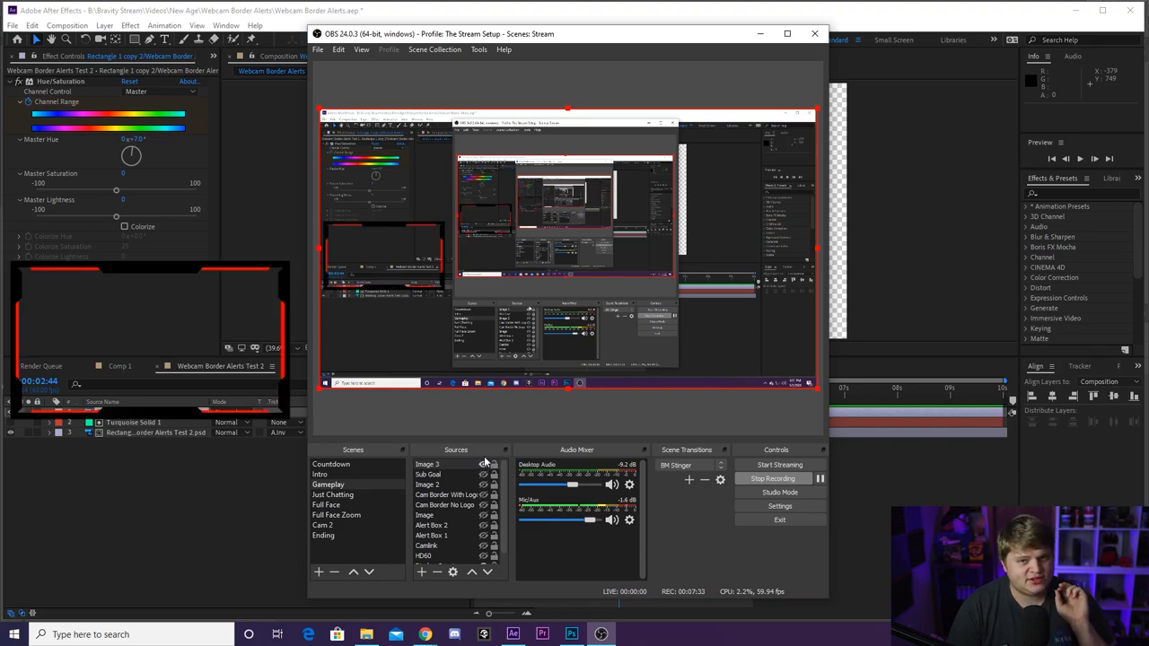
{"action": "mouse_move", "coordinate": [478, 441]}
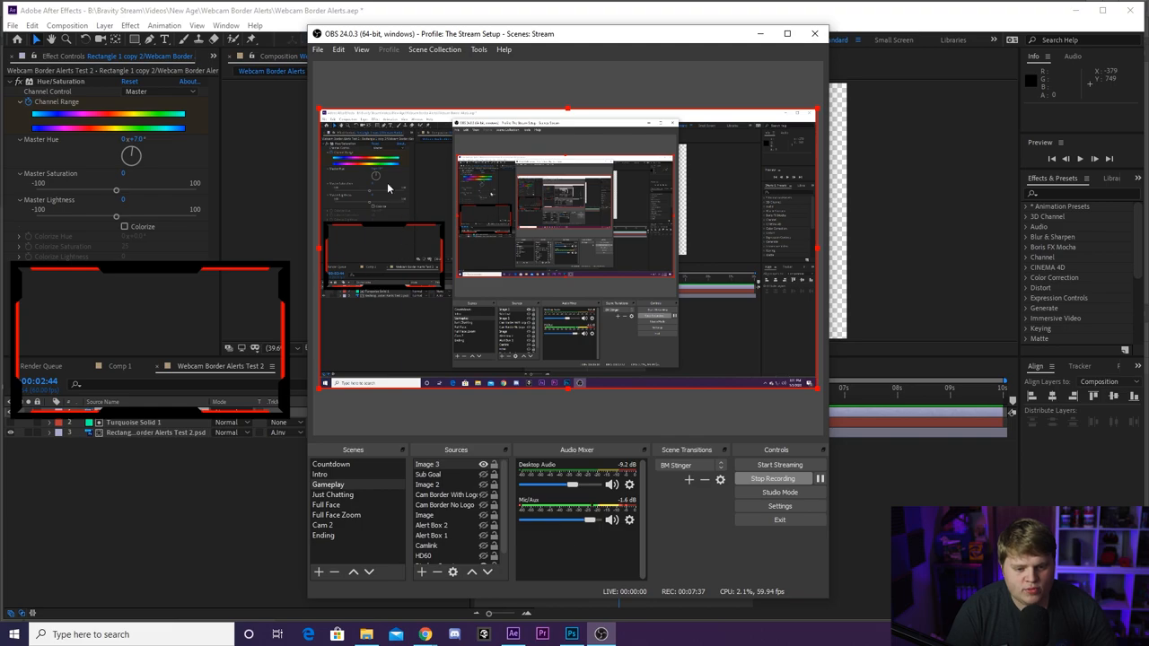
{"action": "mouse_move", "coordinate": [389, 248]}
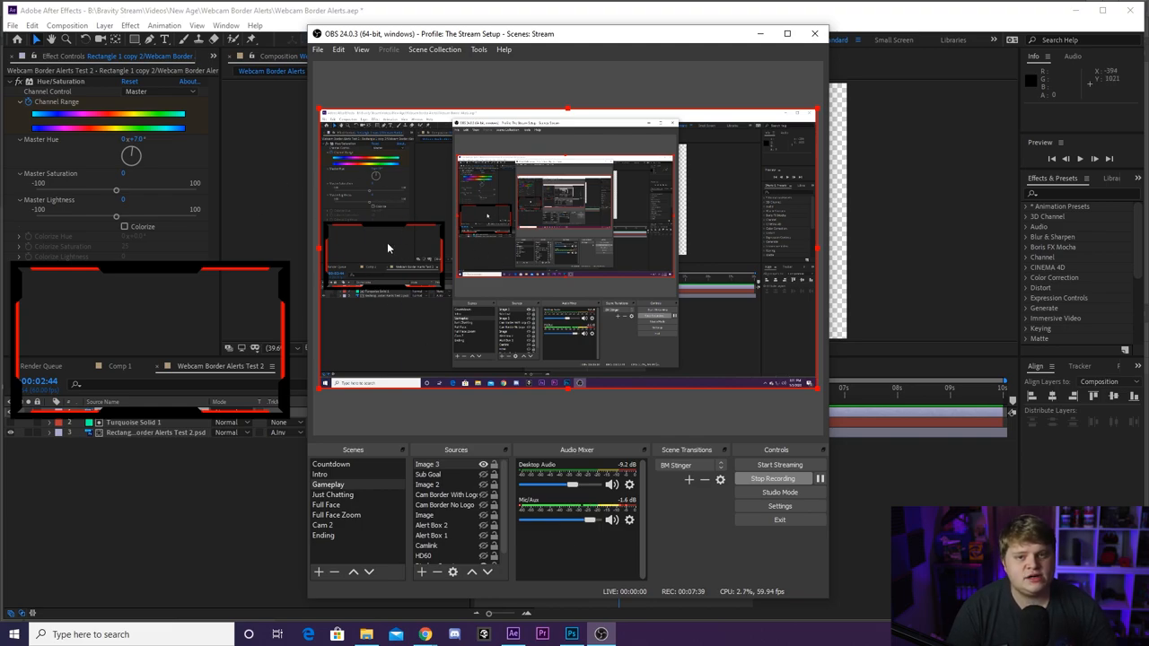
{"action": "mouse_move", "coordinate": [398, 261]}
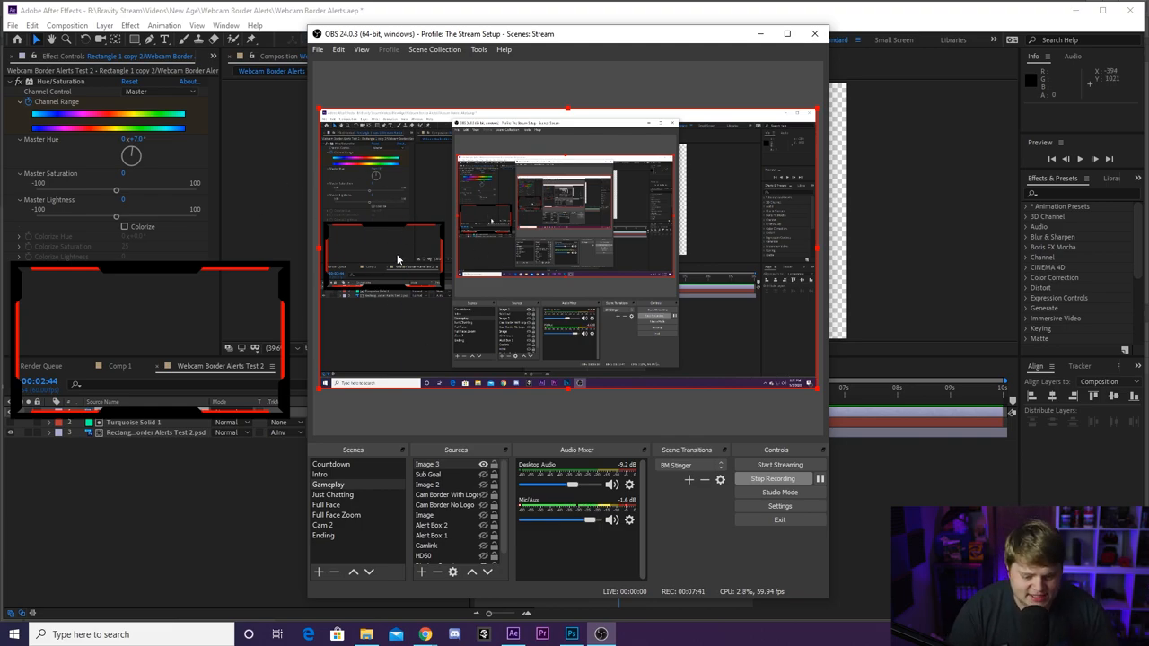
Step: Add browser source 'Tutorial Alerts' with the Streamlabs alert-box URL at 1920×1080
{"action": "left_click", "coordinate": [422, 571]}
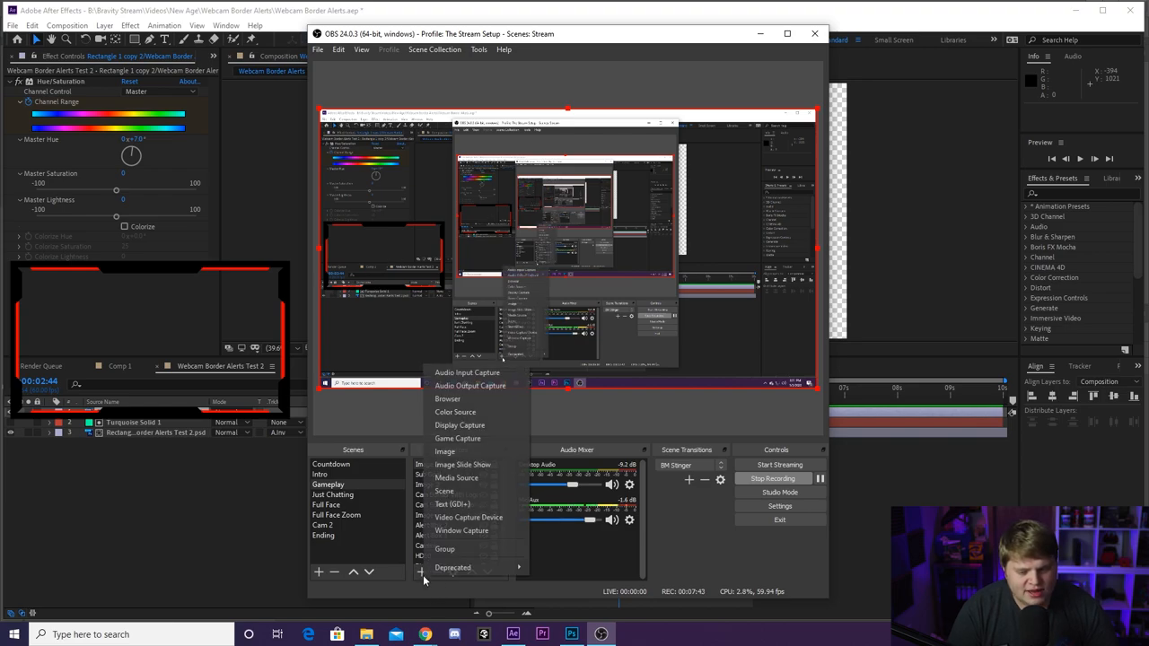
{"action": "left_click", "coordinate": [447, 398]}
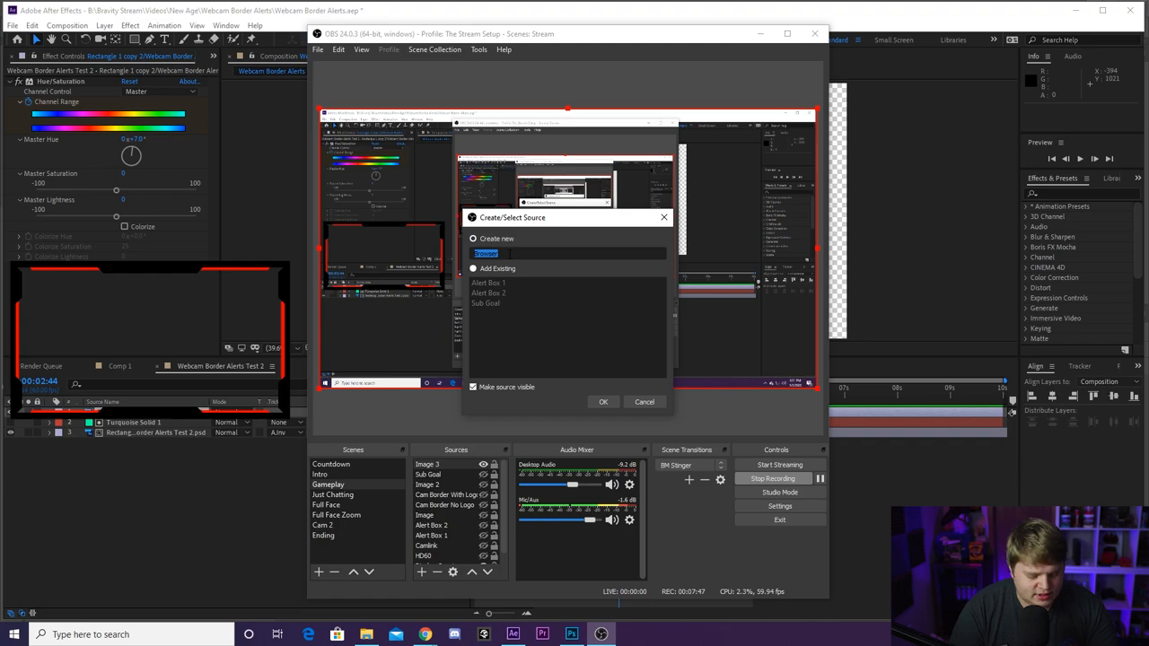
{"action": "type", "text": "Tutorial Alerts"}
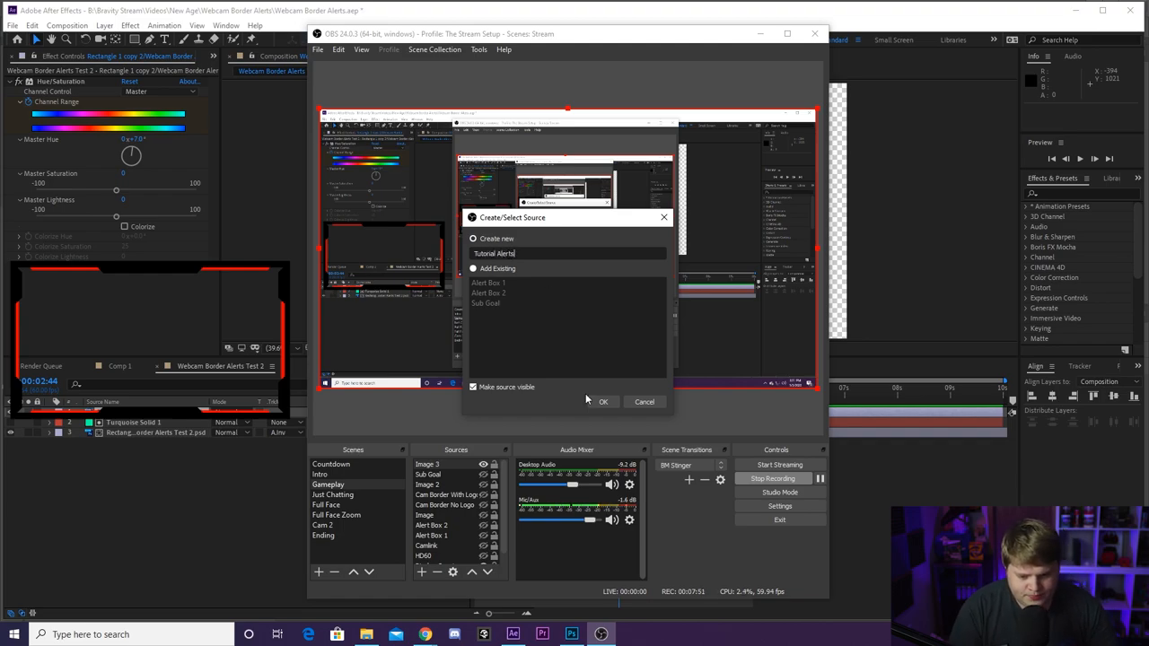
{"action": "left_click", "coordinate": [604, 401]}
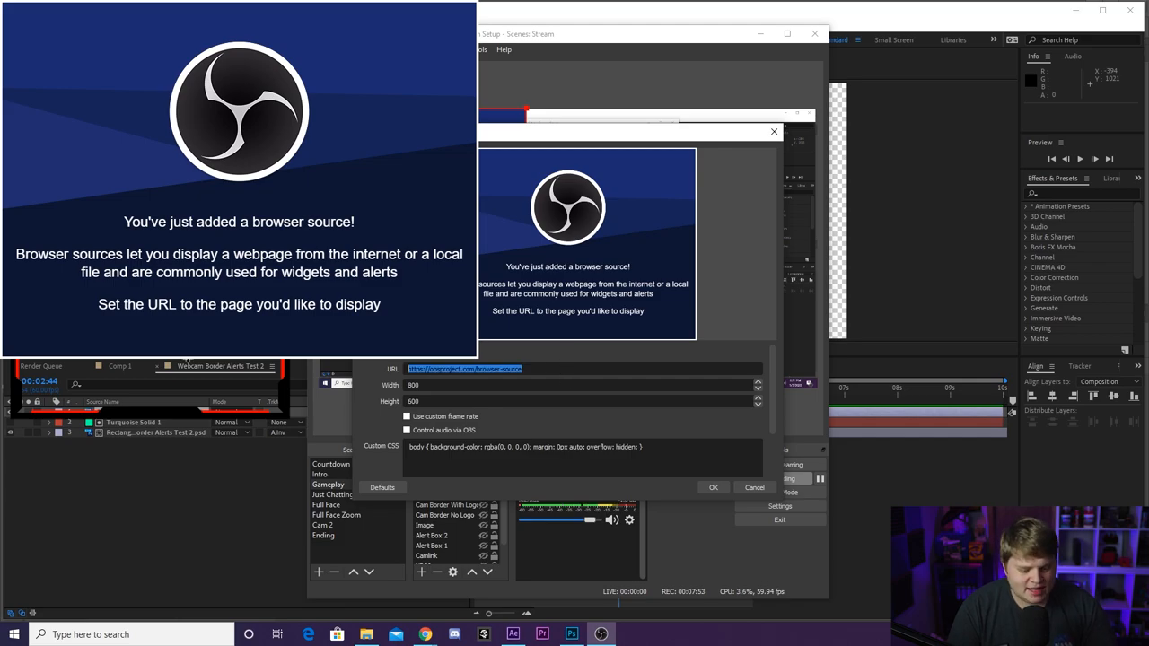
{"action": "type", "text": "https://streamlabs.com/alert-box/v3/80DD27BC8C1E73F99479"}
{"action": "left_click", "coordinate": [583, 401]}
{"action": "type", "text": "1080"}
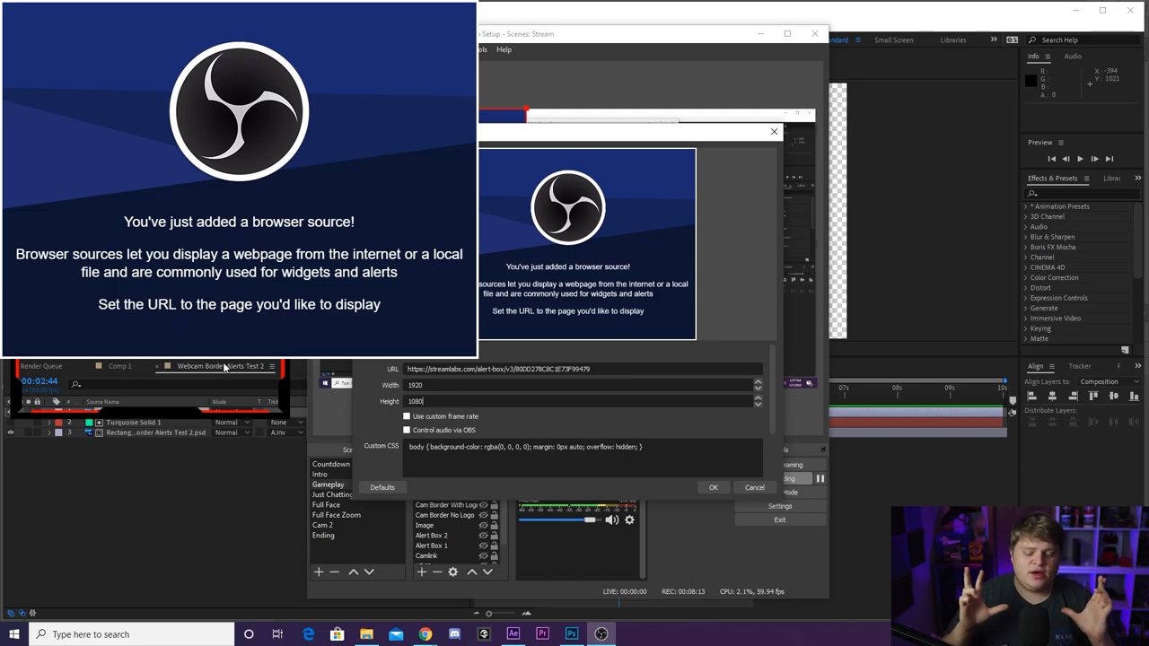
{"action": "left_click", "coordinate": [712, 486]}
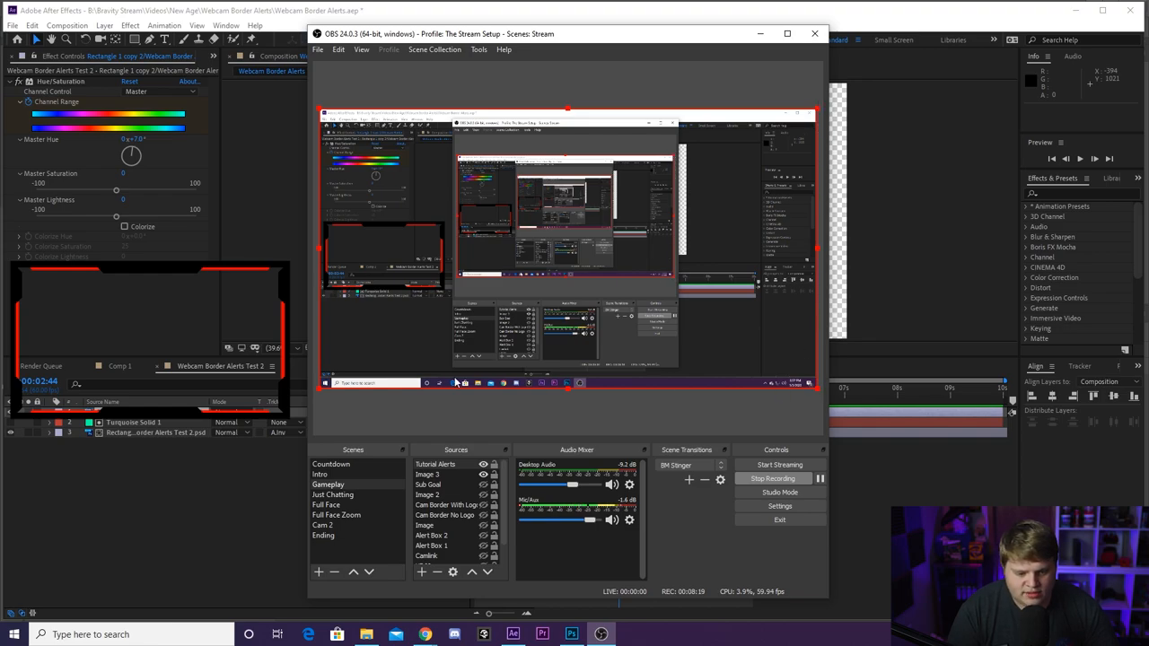
{"action": "mouse_move", "coordinate": [440, 227]}
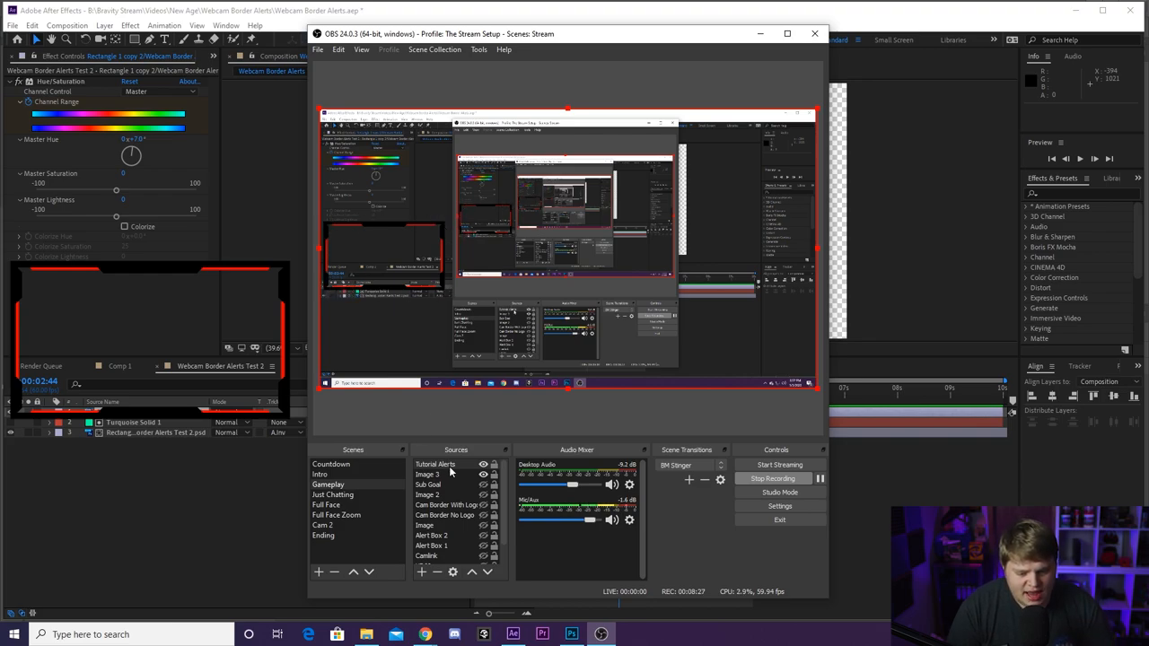
{"action": "left_click", "coordinate": [435, 464]}
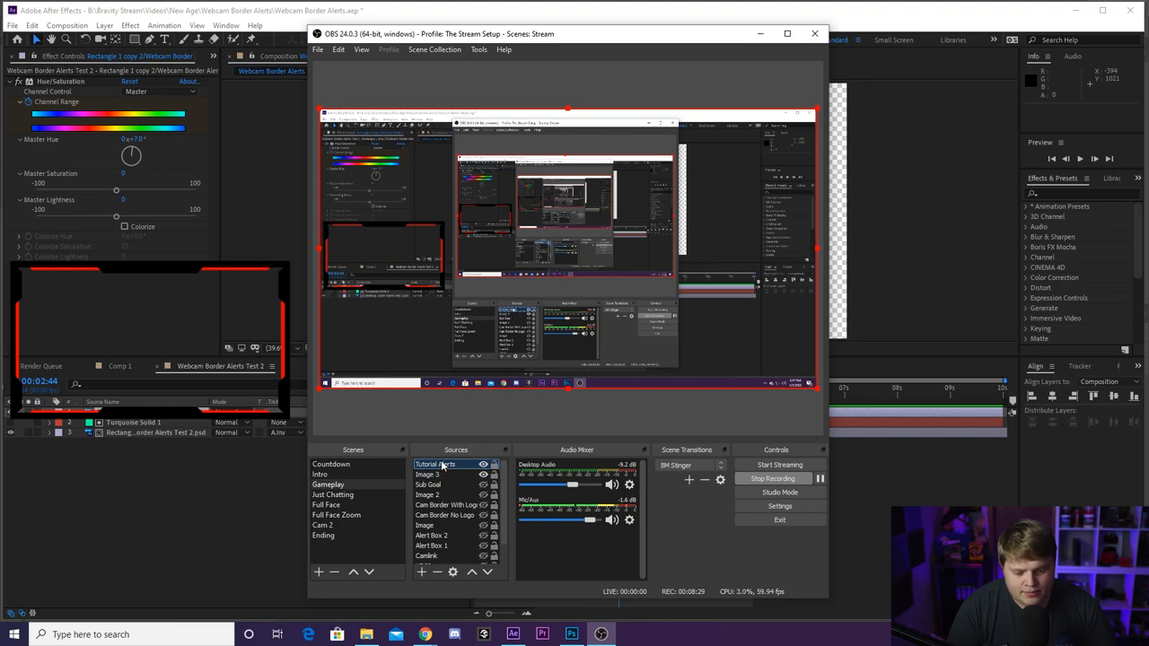
{"action": "left_click", "coordinate": [436, 474]}
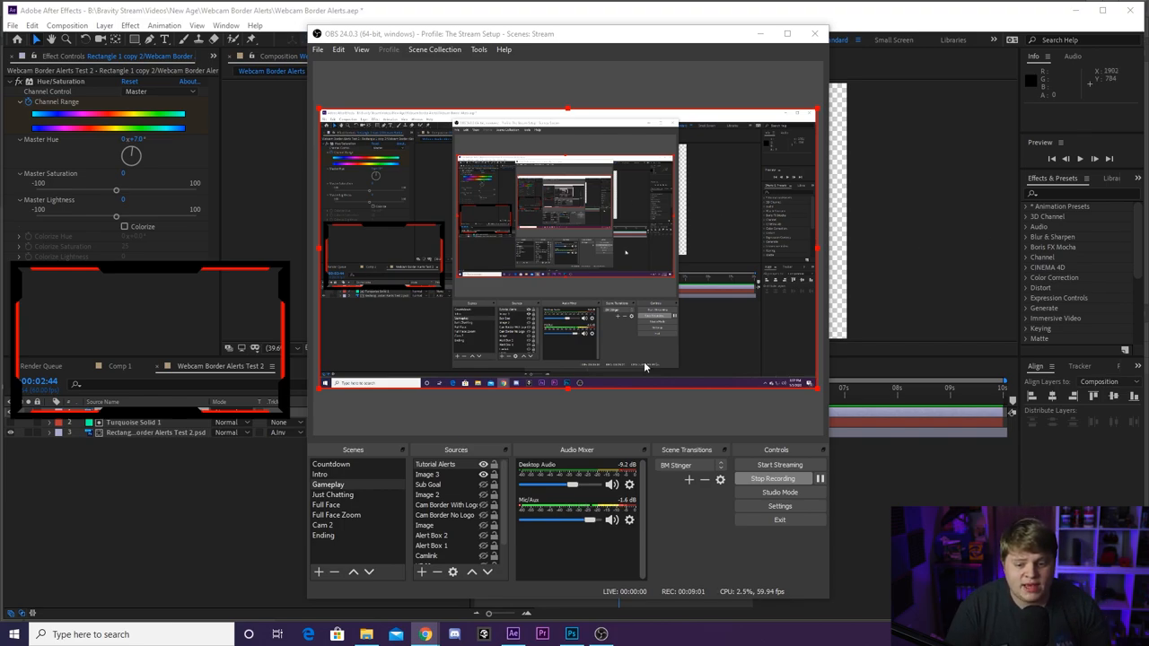
{"action": "mouse_move", "coordinate": [770, 240]}
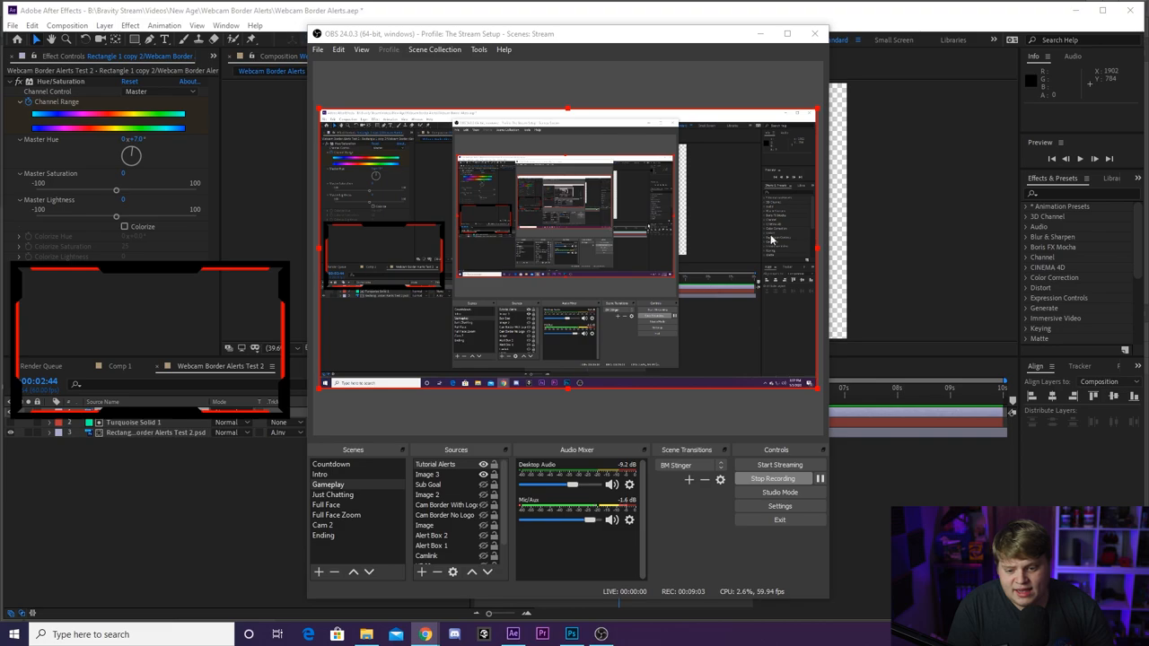